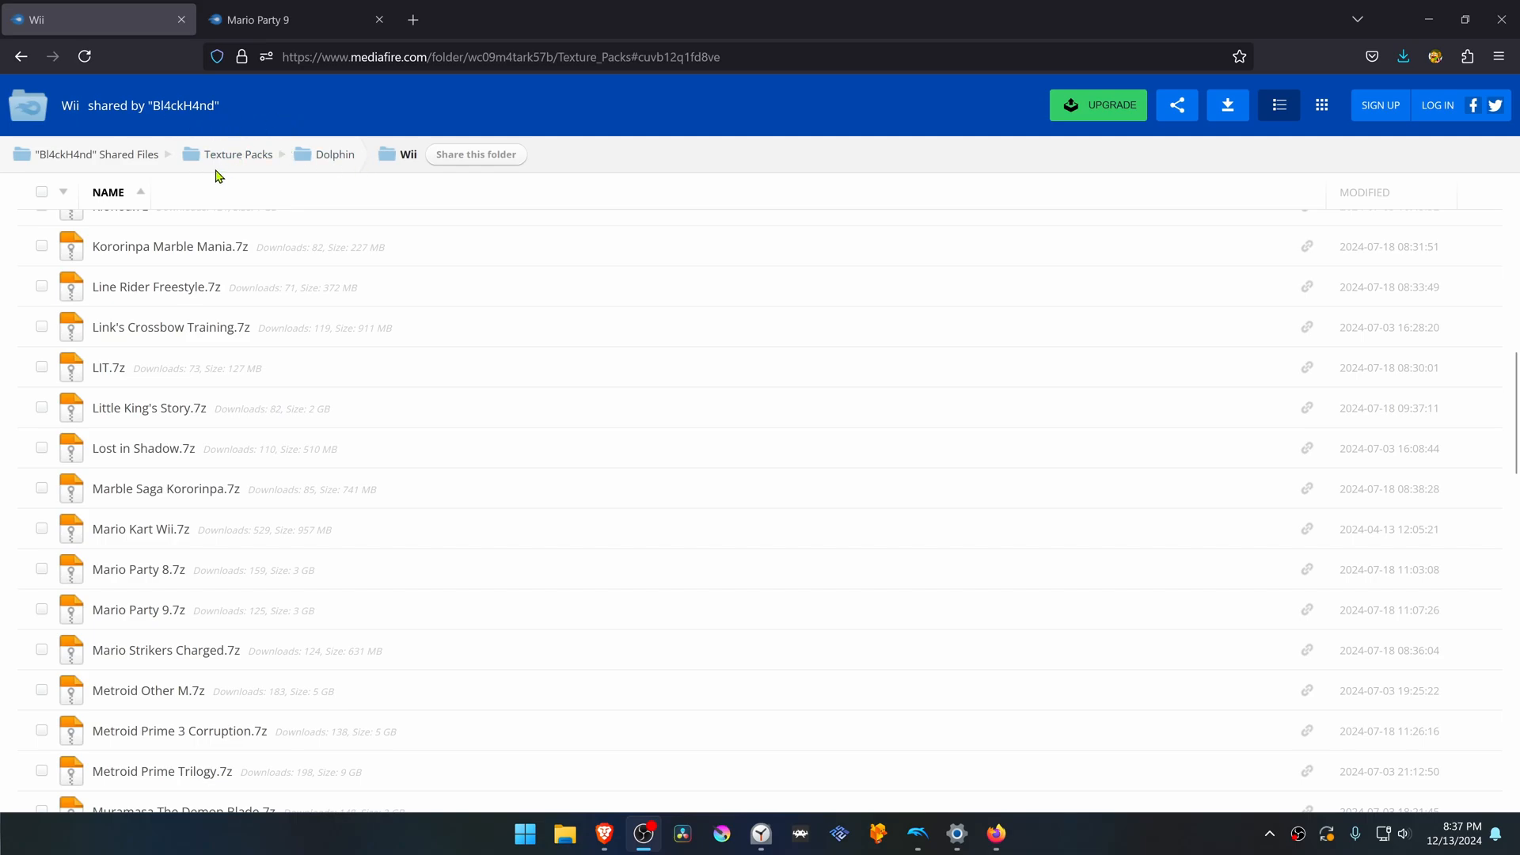
mouse_move(339, 174)
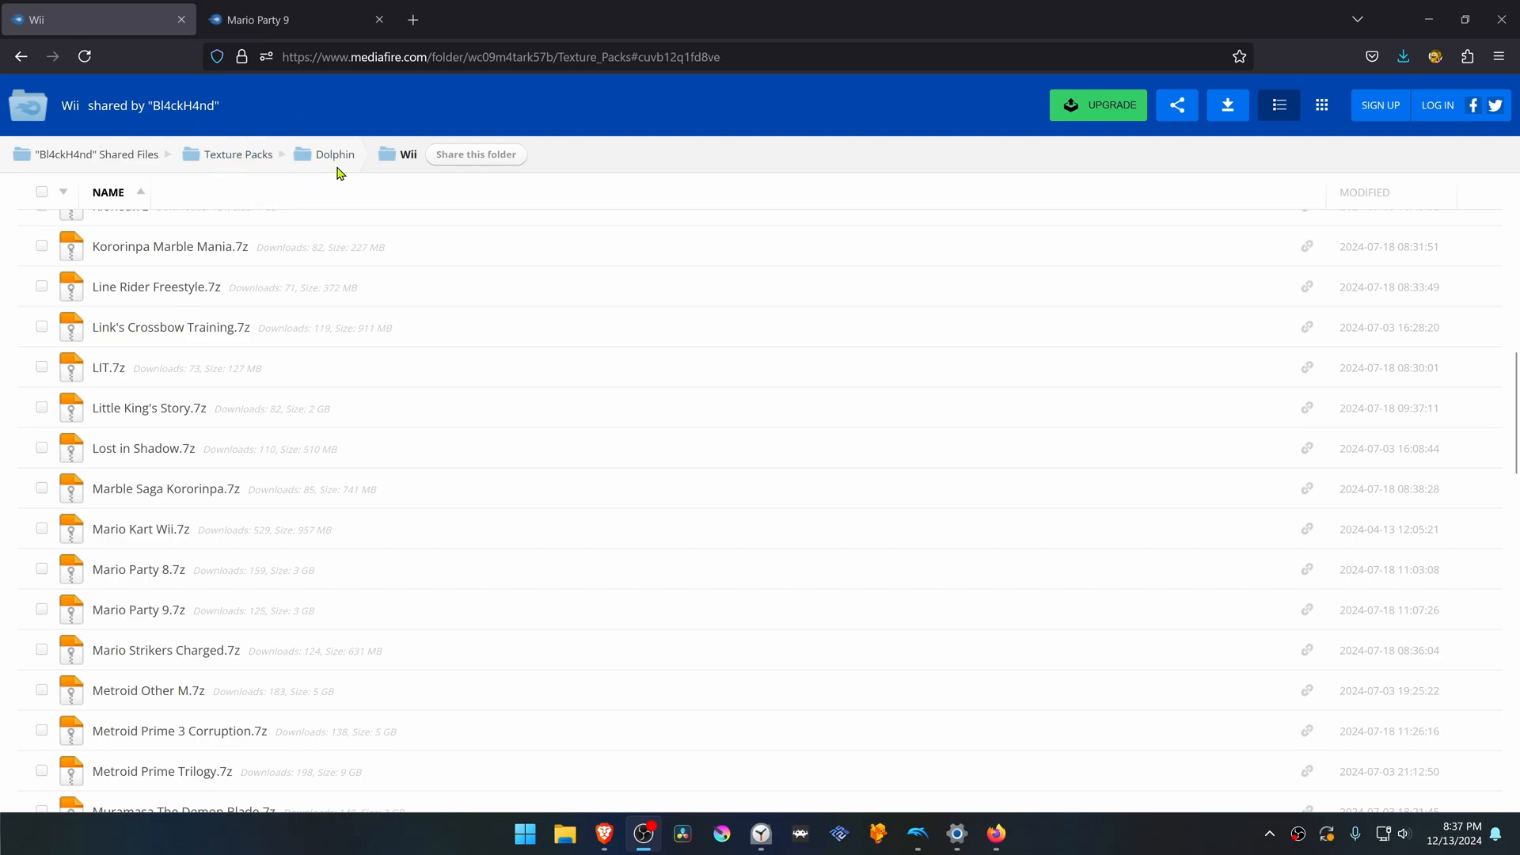
mouse_move(229, 314)
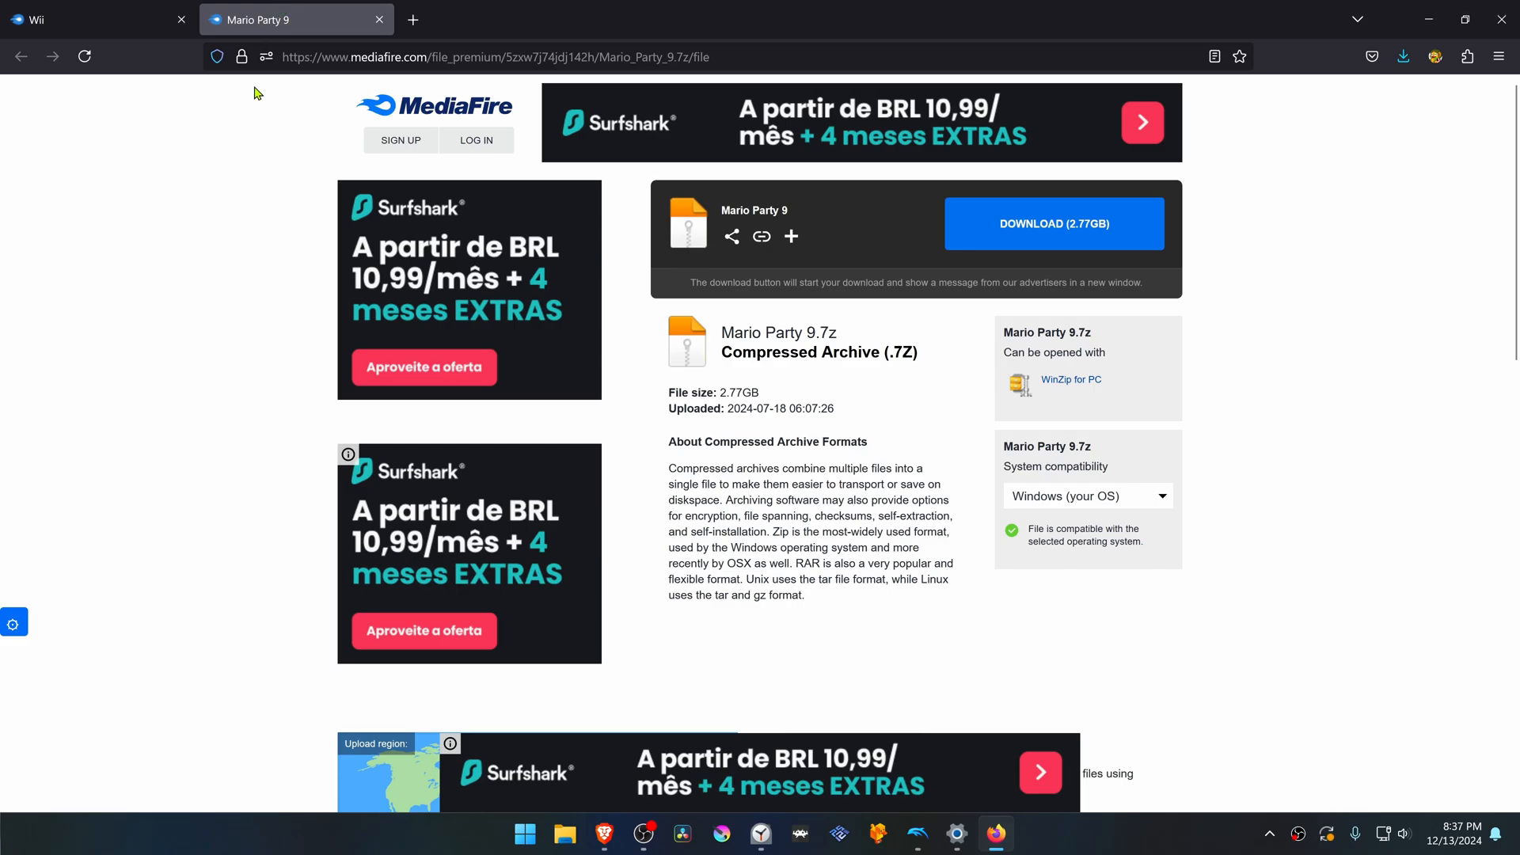
- Download the Mario Party 9.7z texture pack archive from MediaFire to the Desktop
left_click(1053, 223)
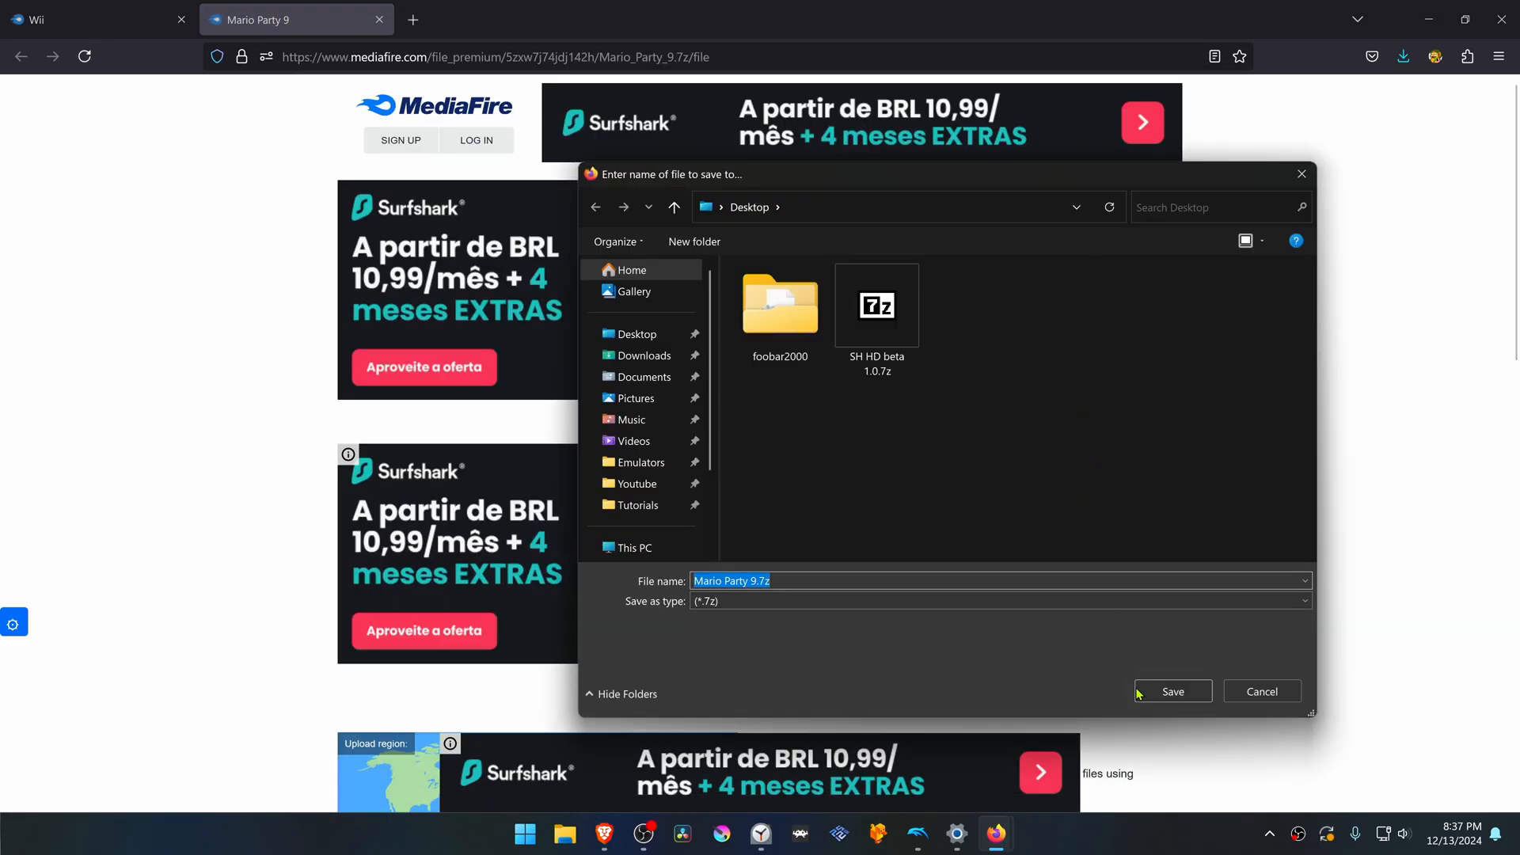
left_click(1172, 692)
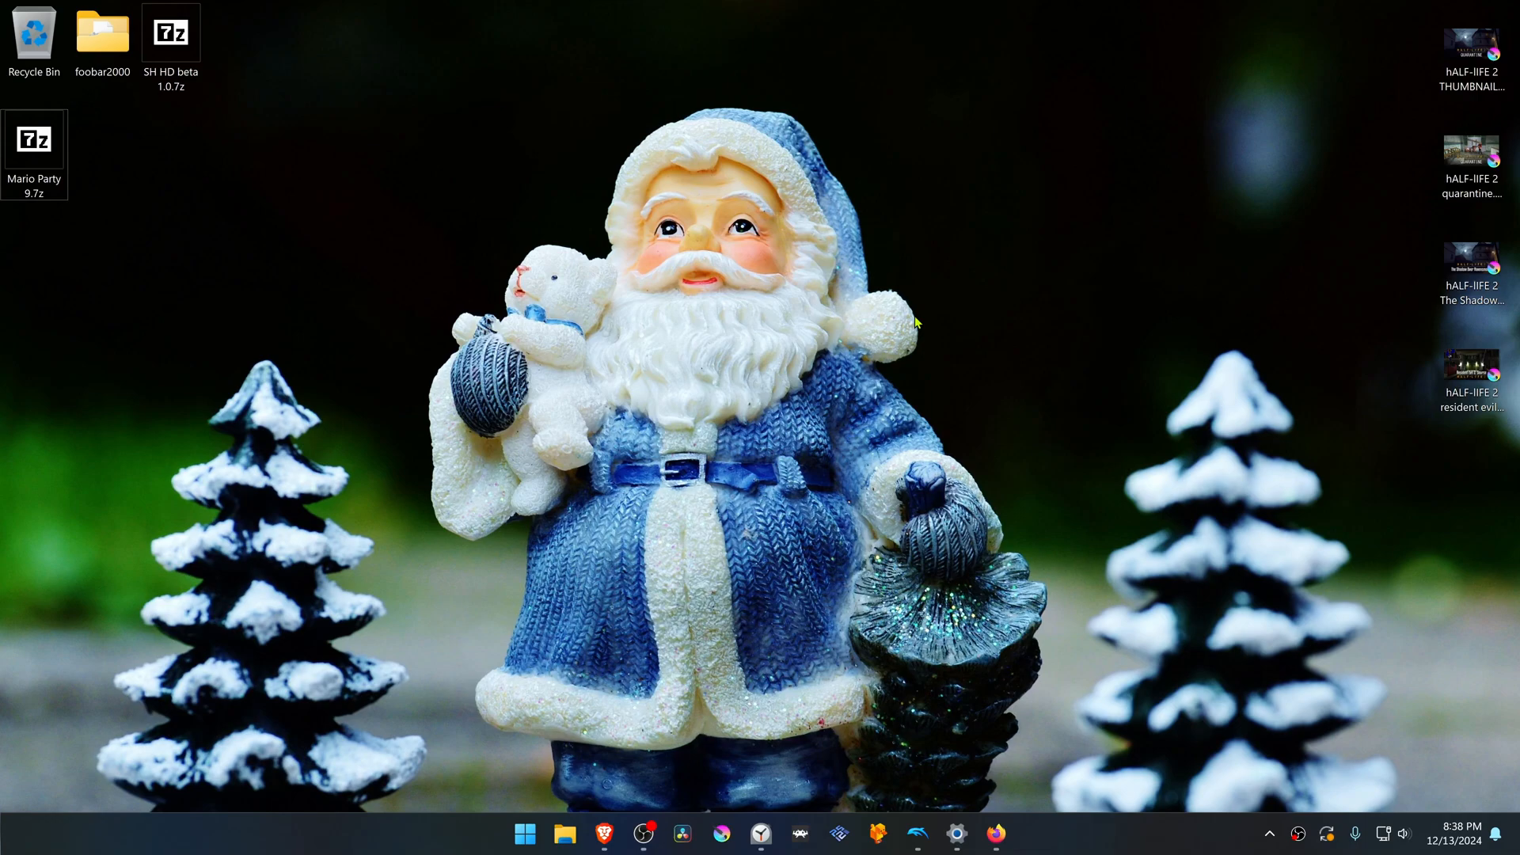
mouse_move(379, 245)
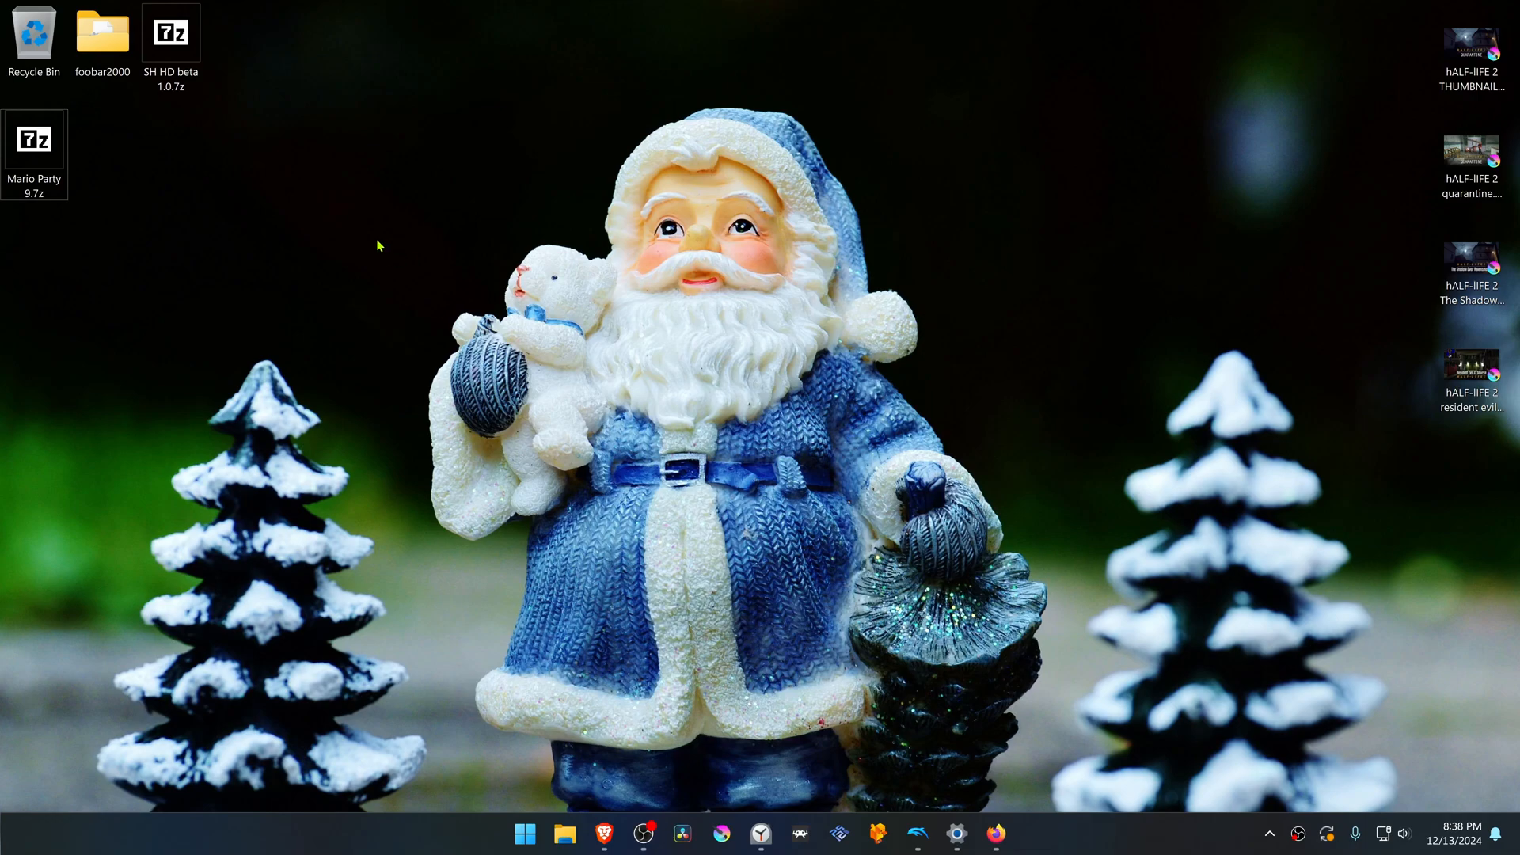
mouse_move(204, 269)
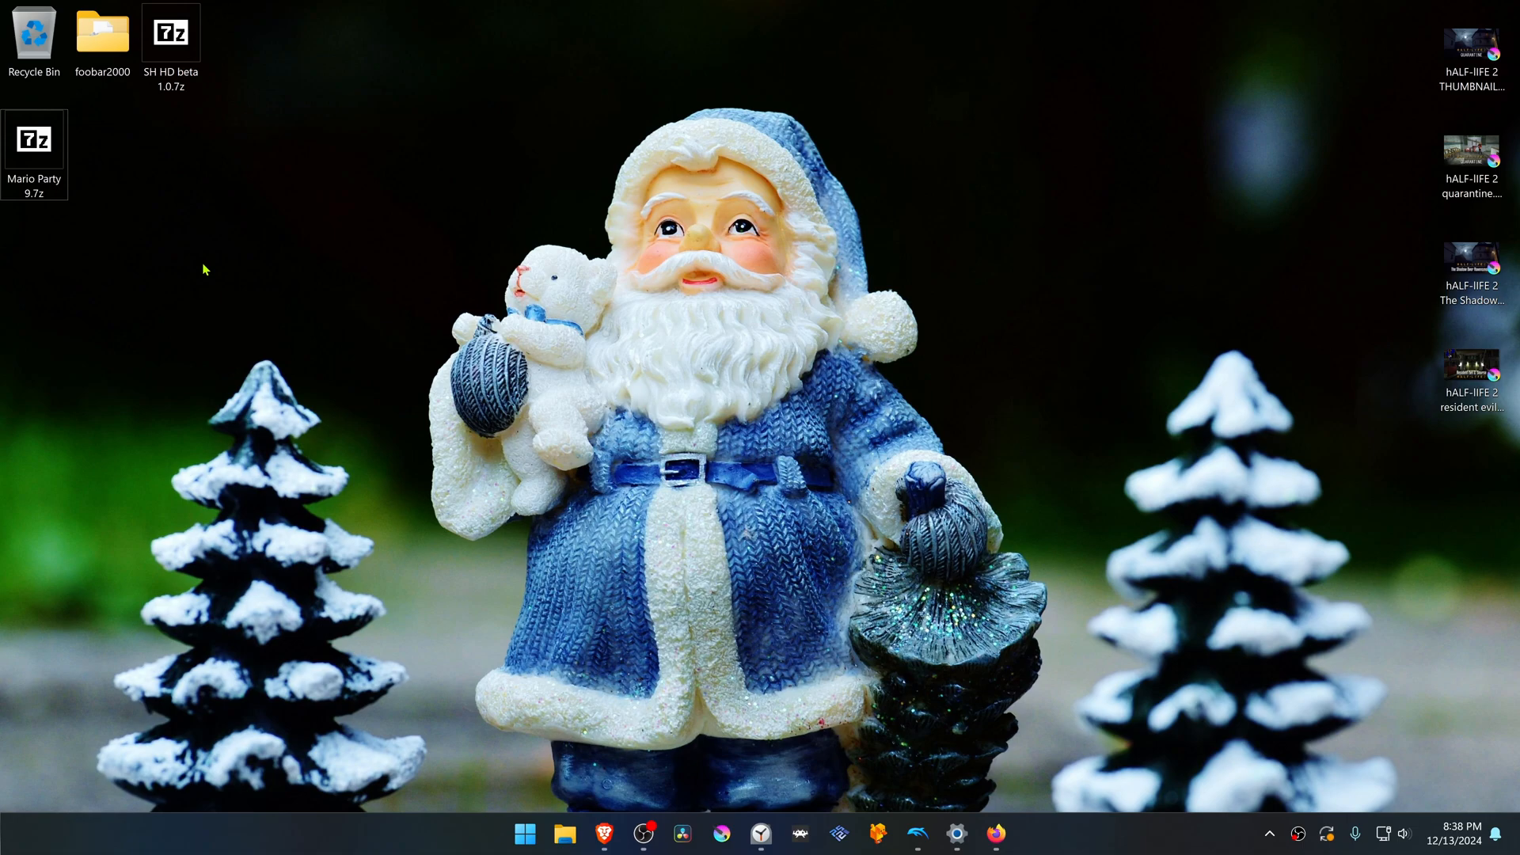
mouse_move(193, 263)
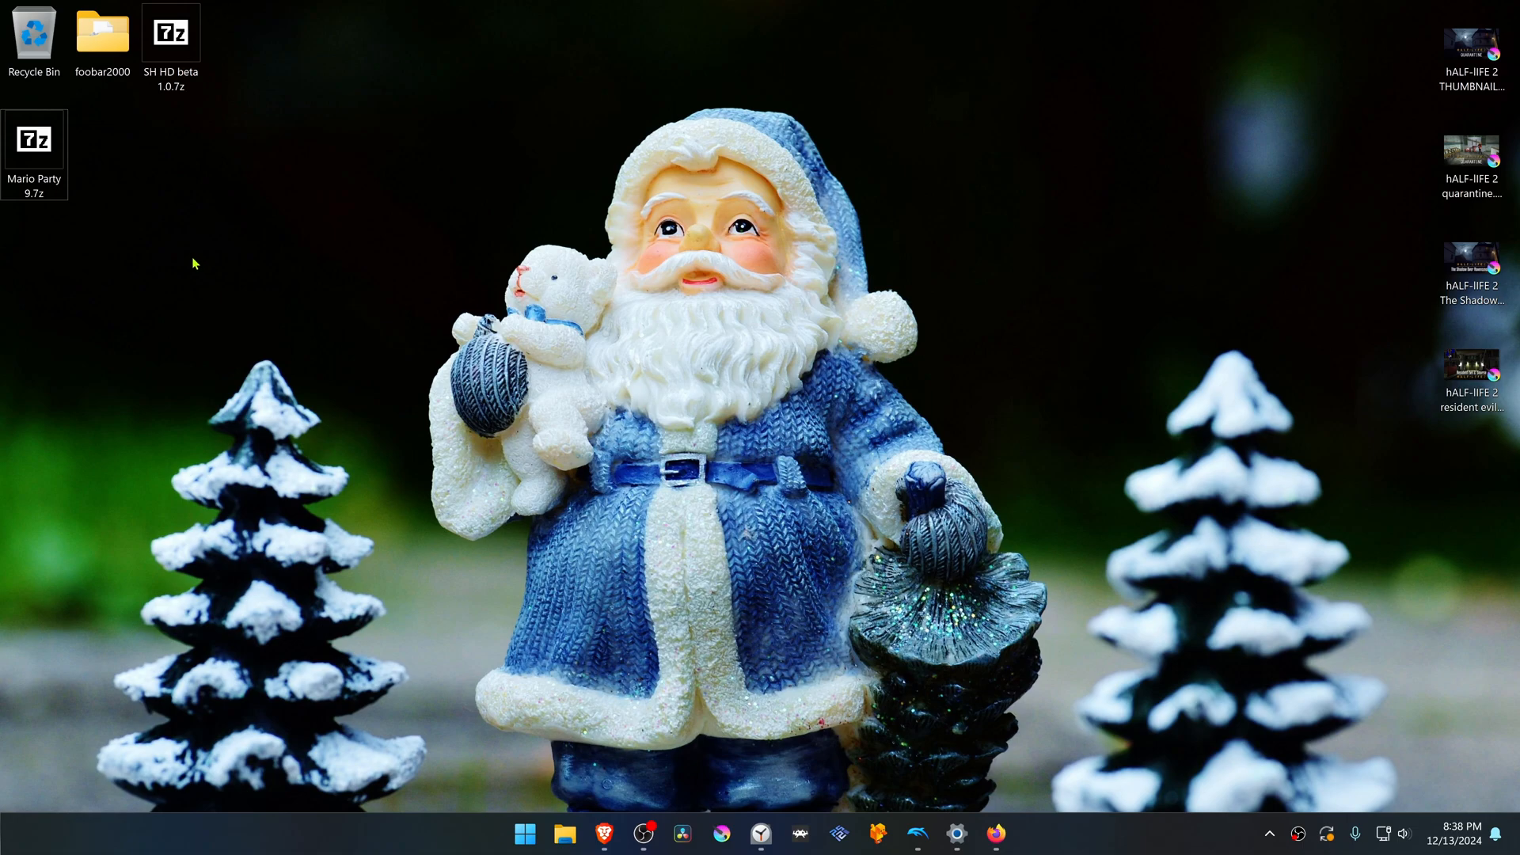
- Extract Mario Party 9.7z with 7-Zip into a new Mario Party 9 folder on the Desktop
left_click(33, 141)
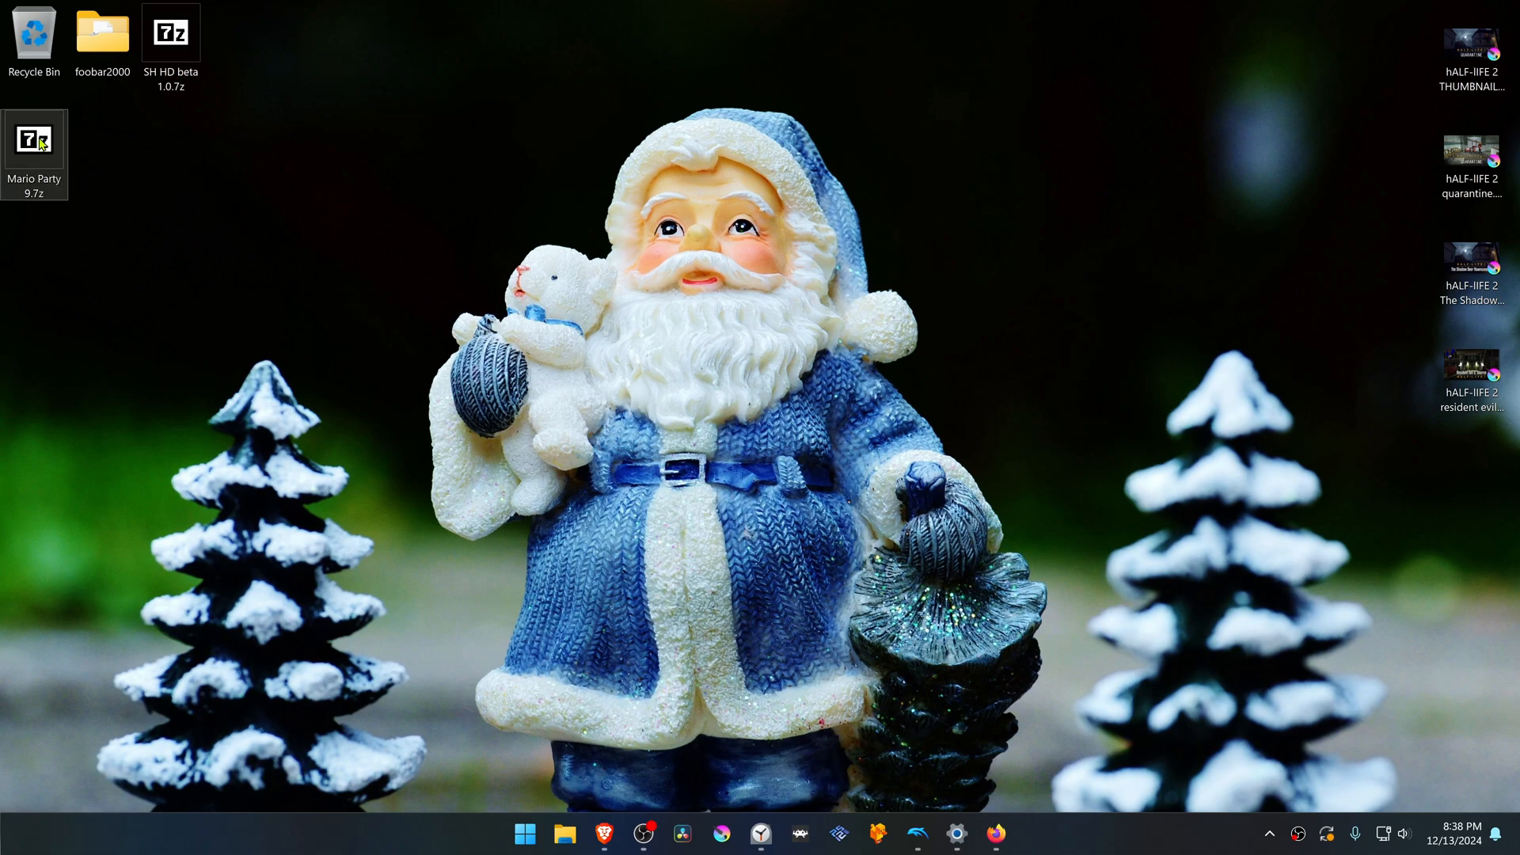
right_click(34, 141)
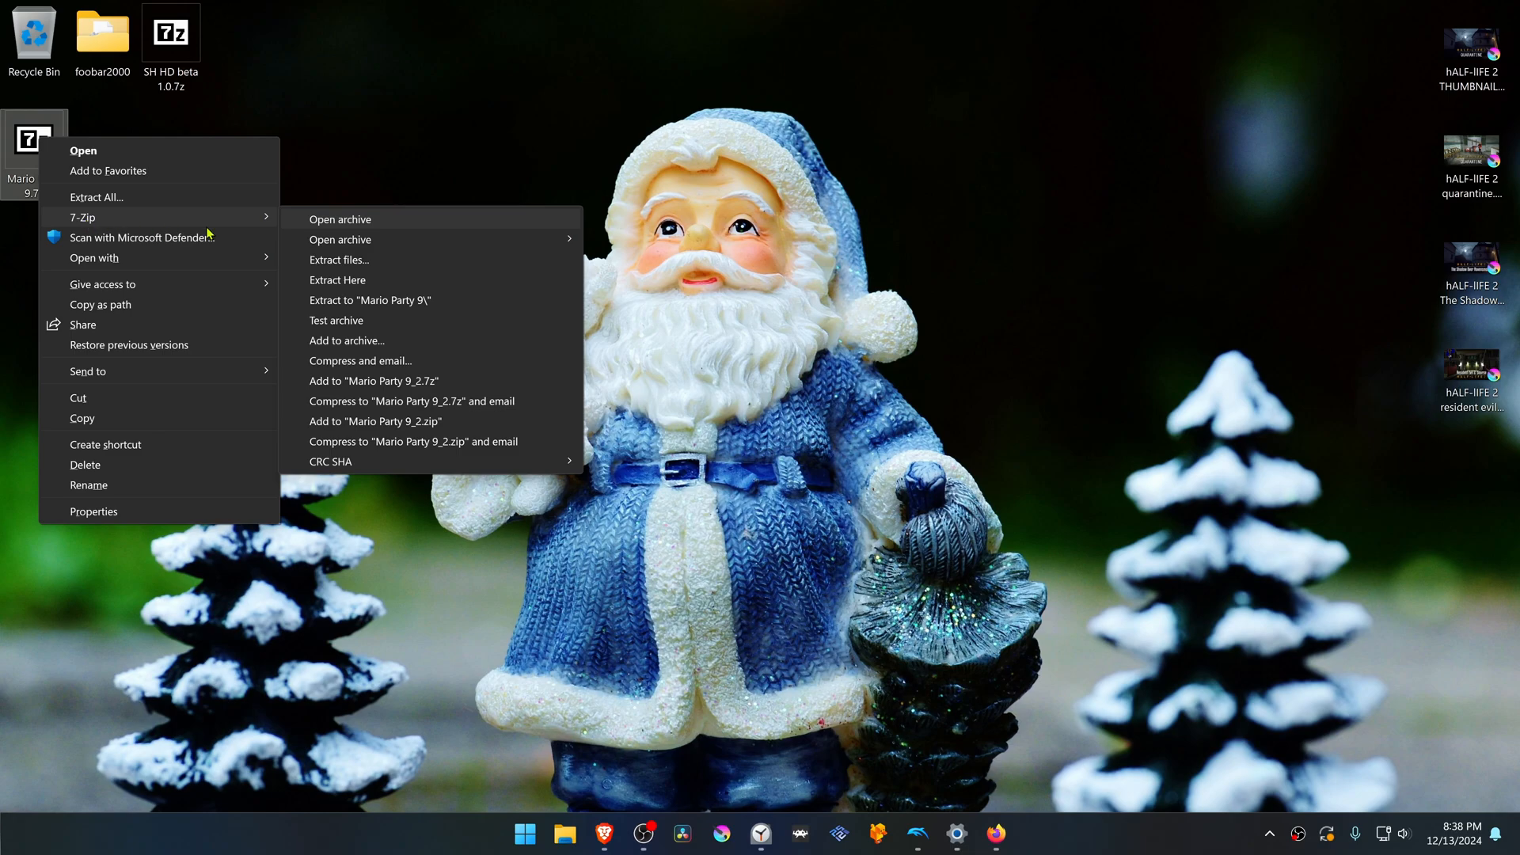
left_click(337, 279)
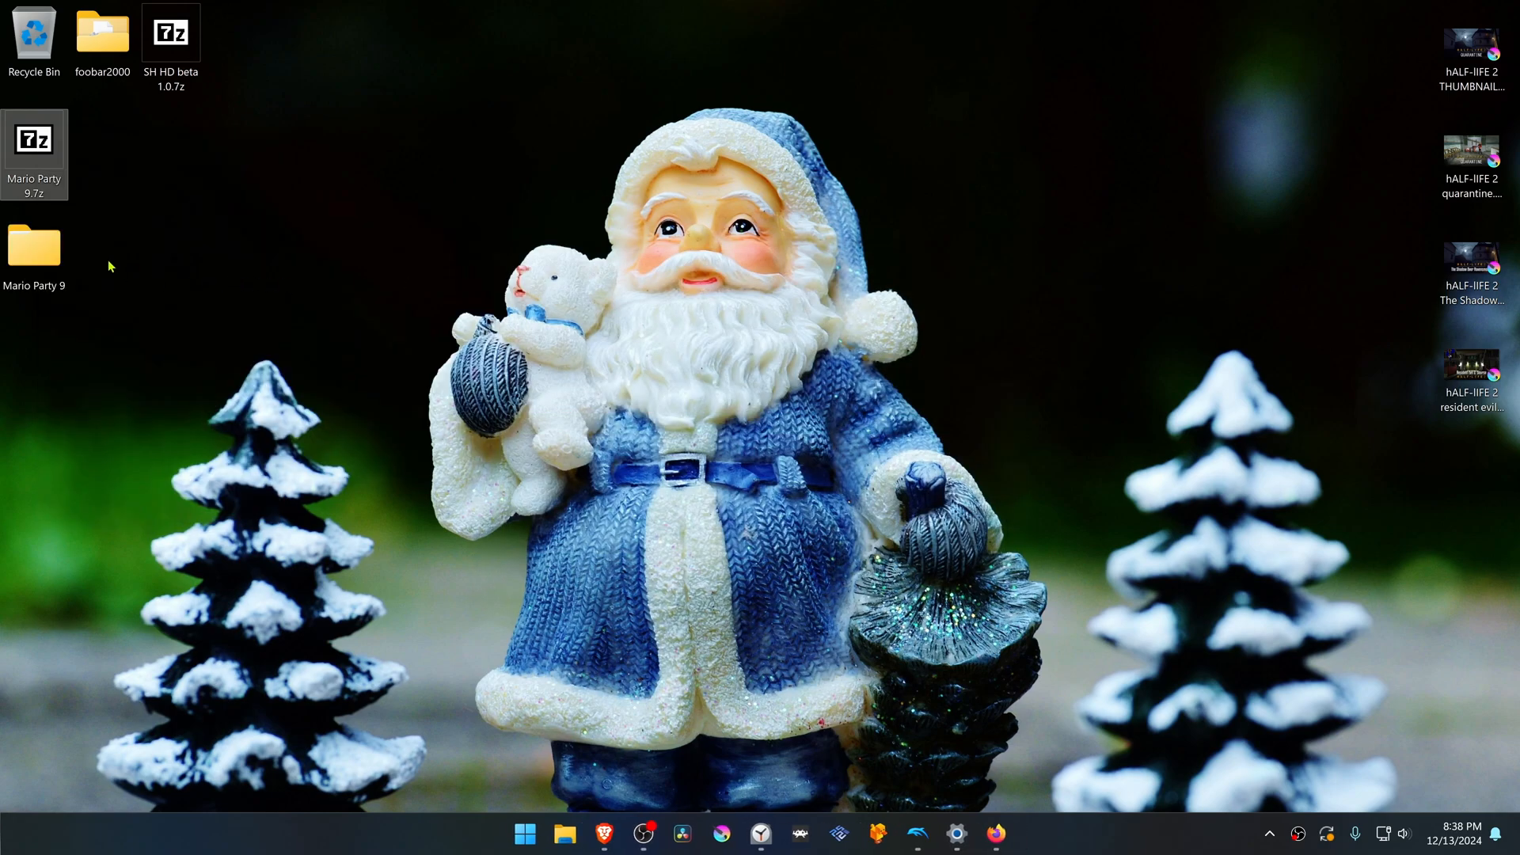
double_click(33, 245)
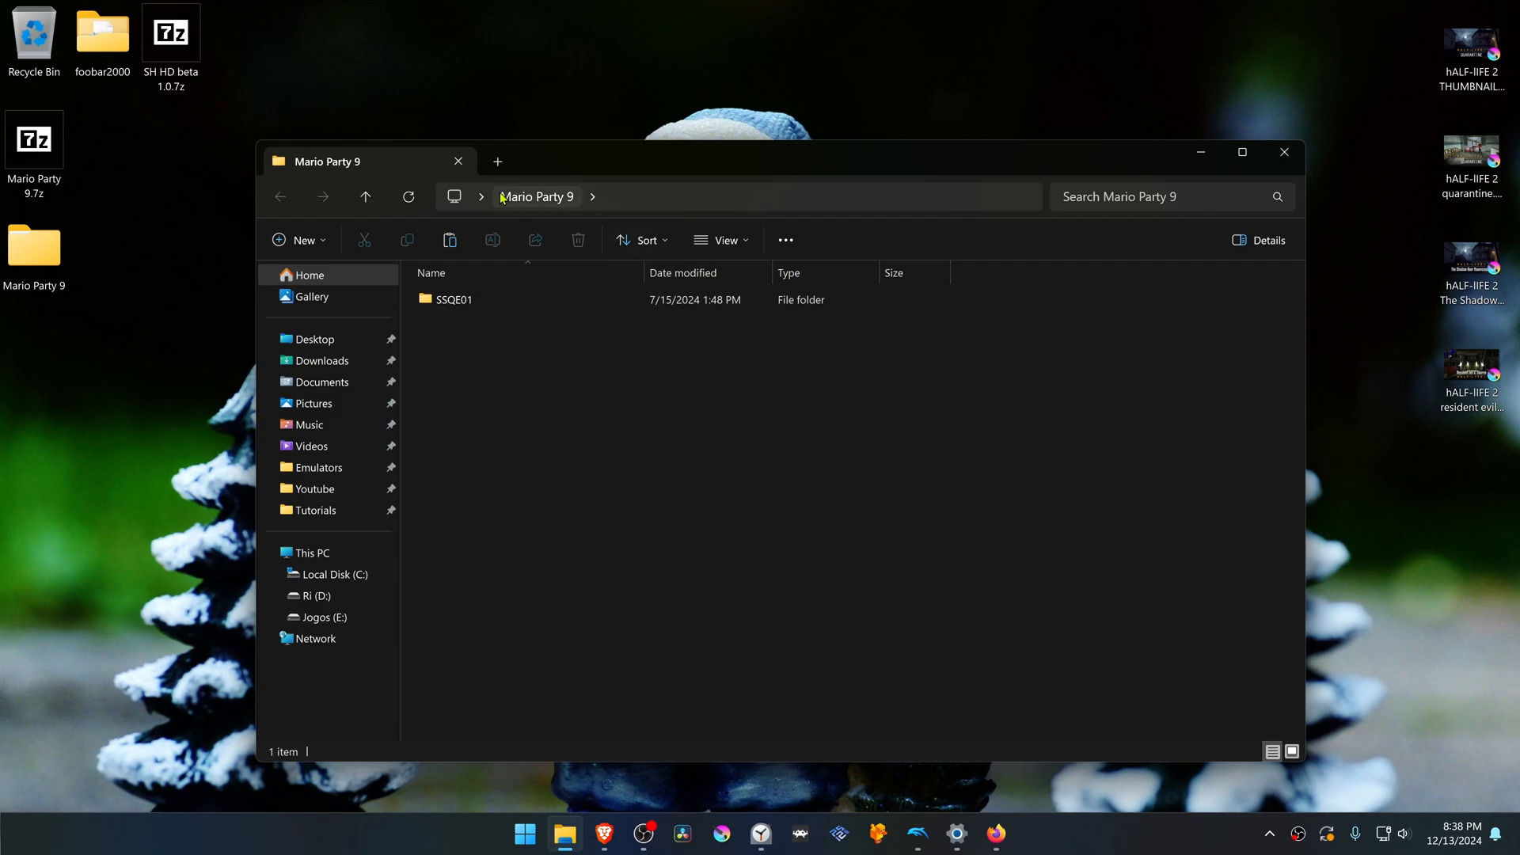
left_click(455, 300)
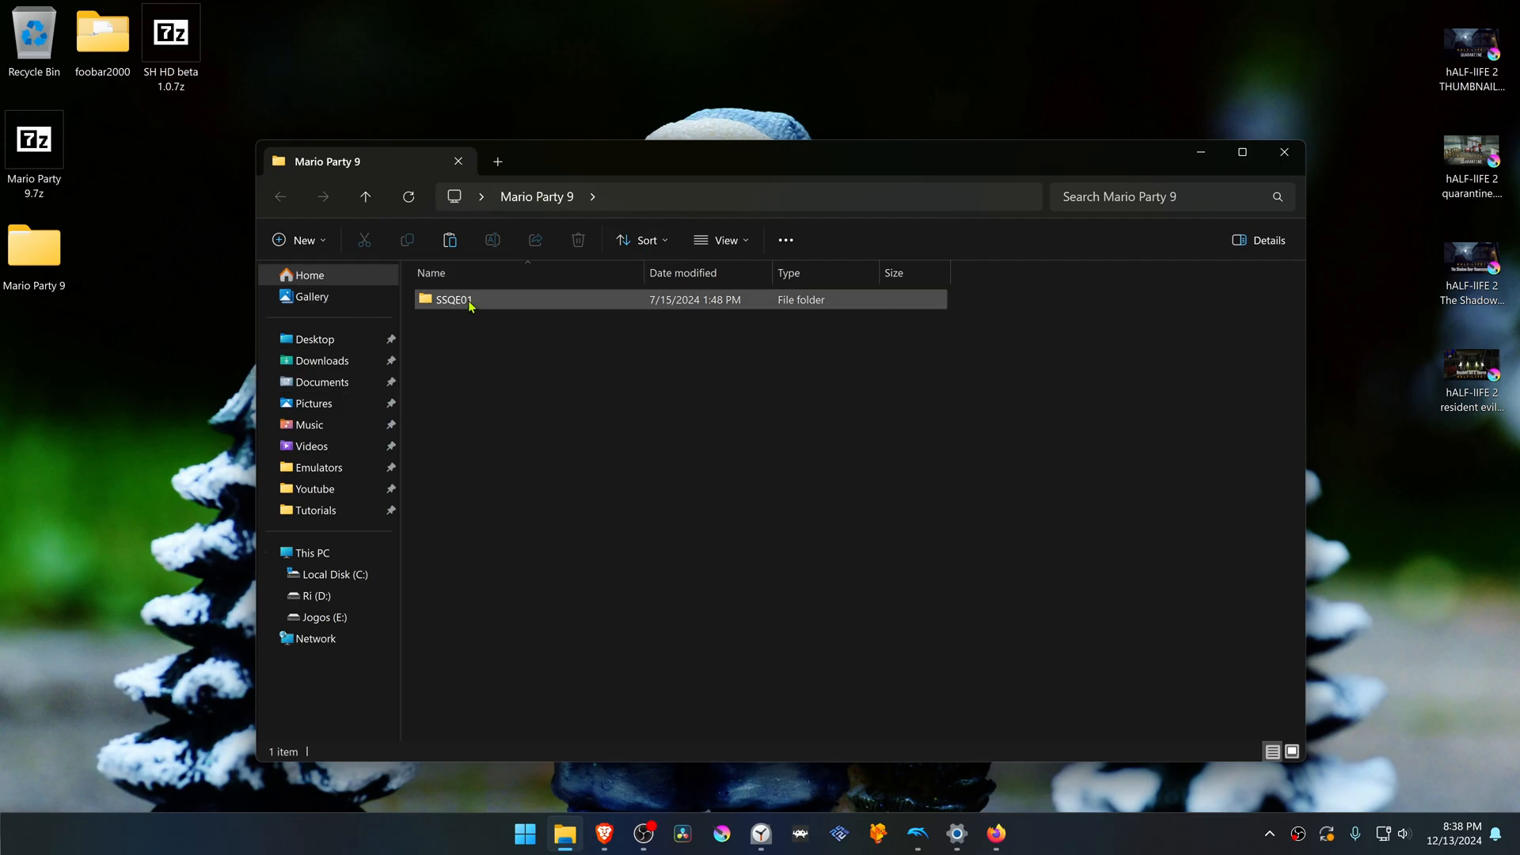
left_click(453, 299)
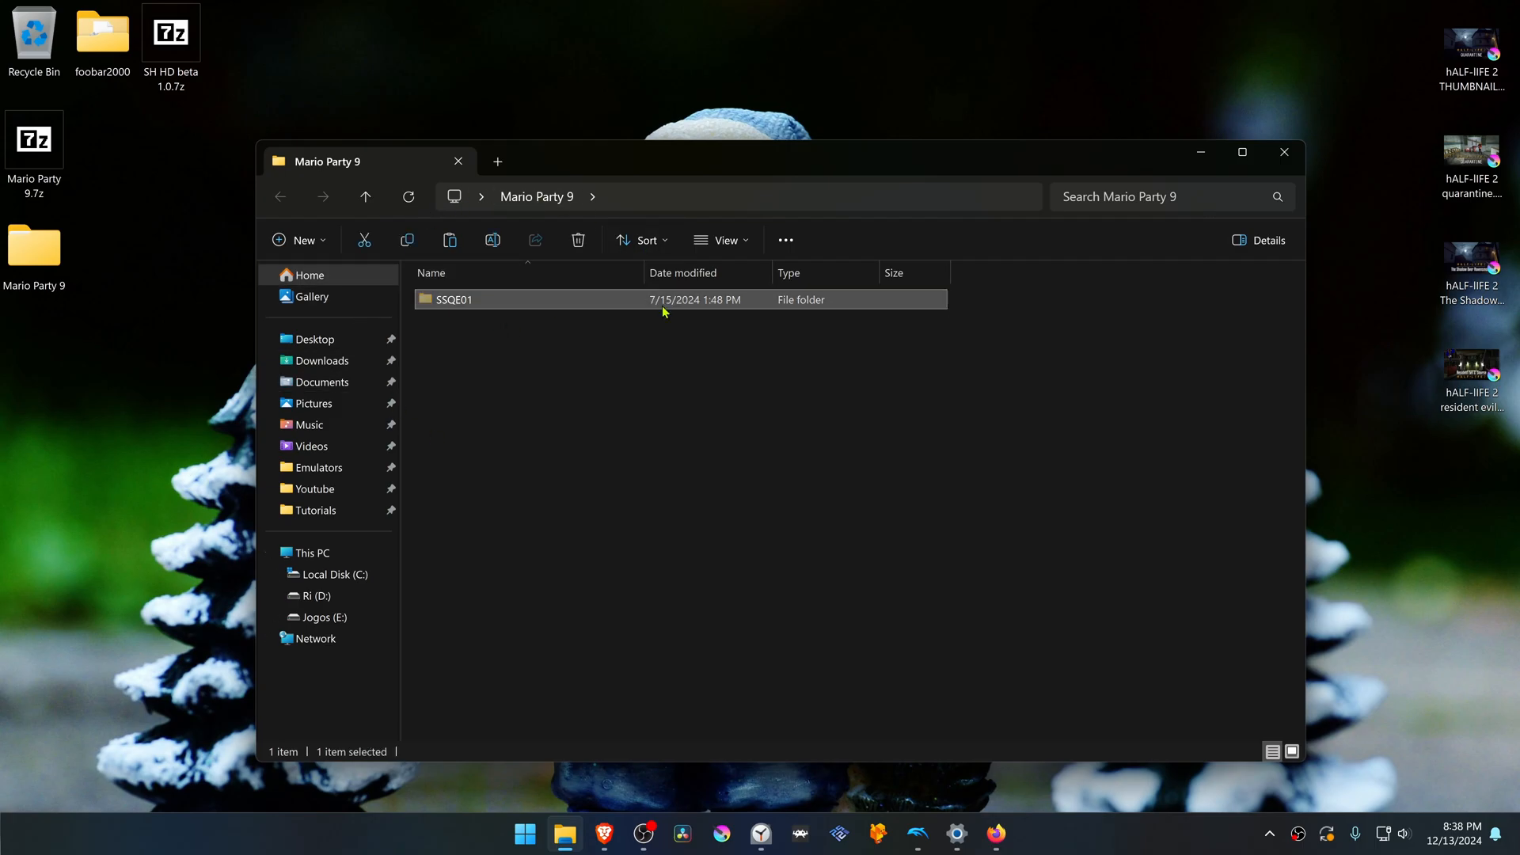
left_click(1283, 152)
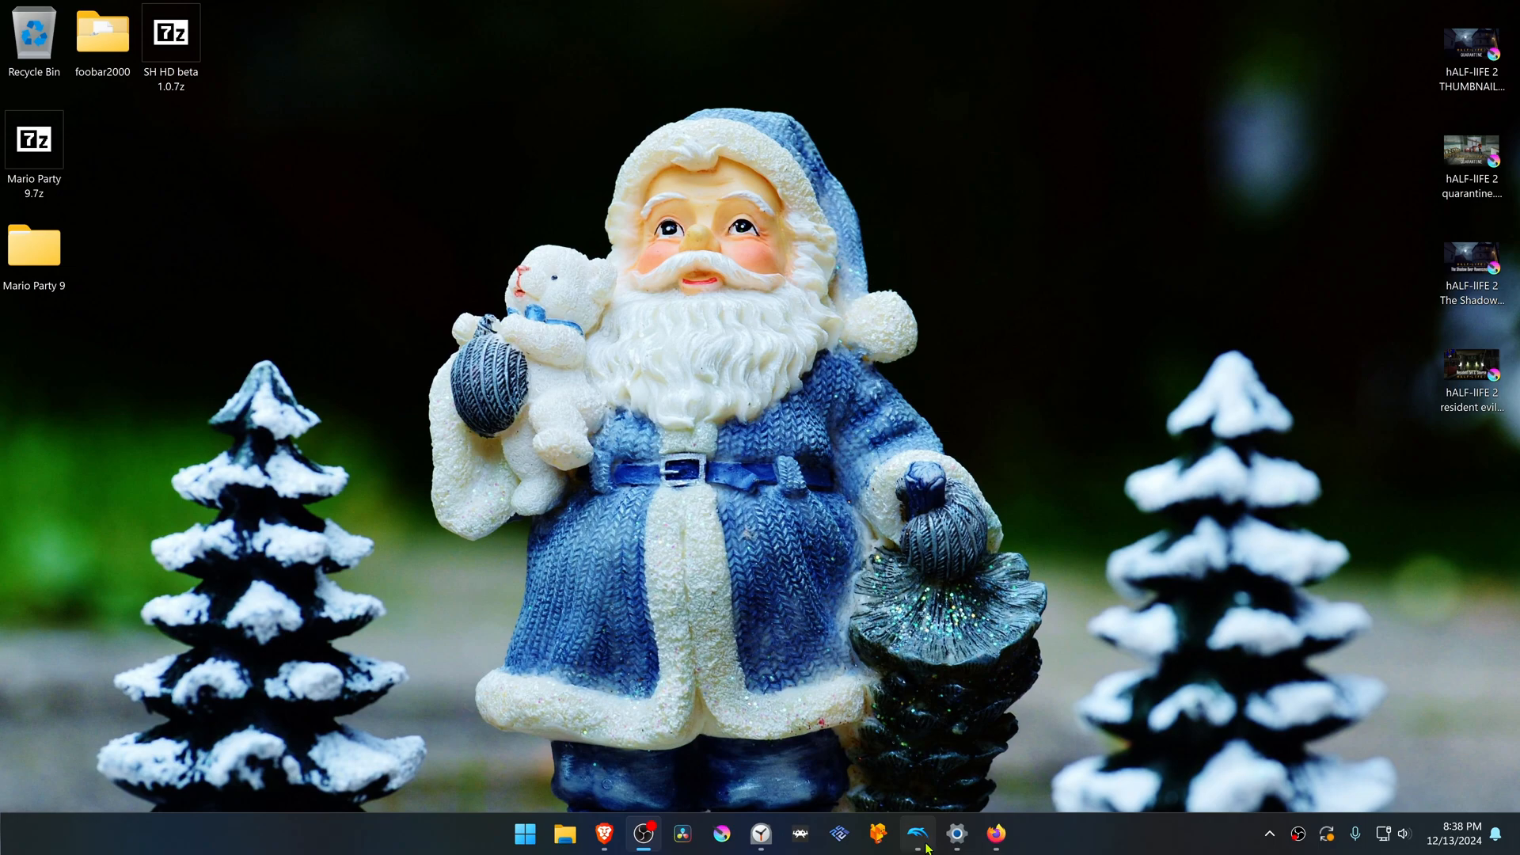
- Paste the copied SSQE01 texture folder into Dolphin's User\Load\Textures folder
left_click(331, 79)
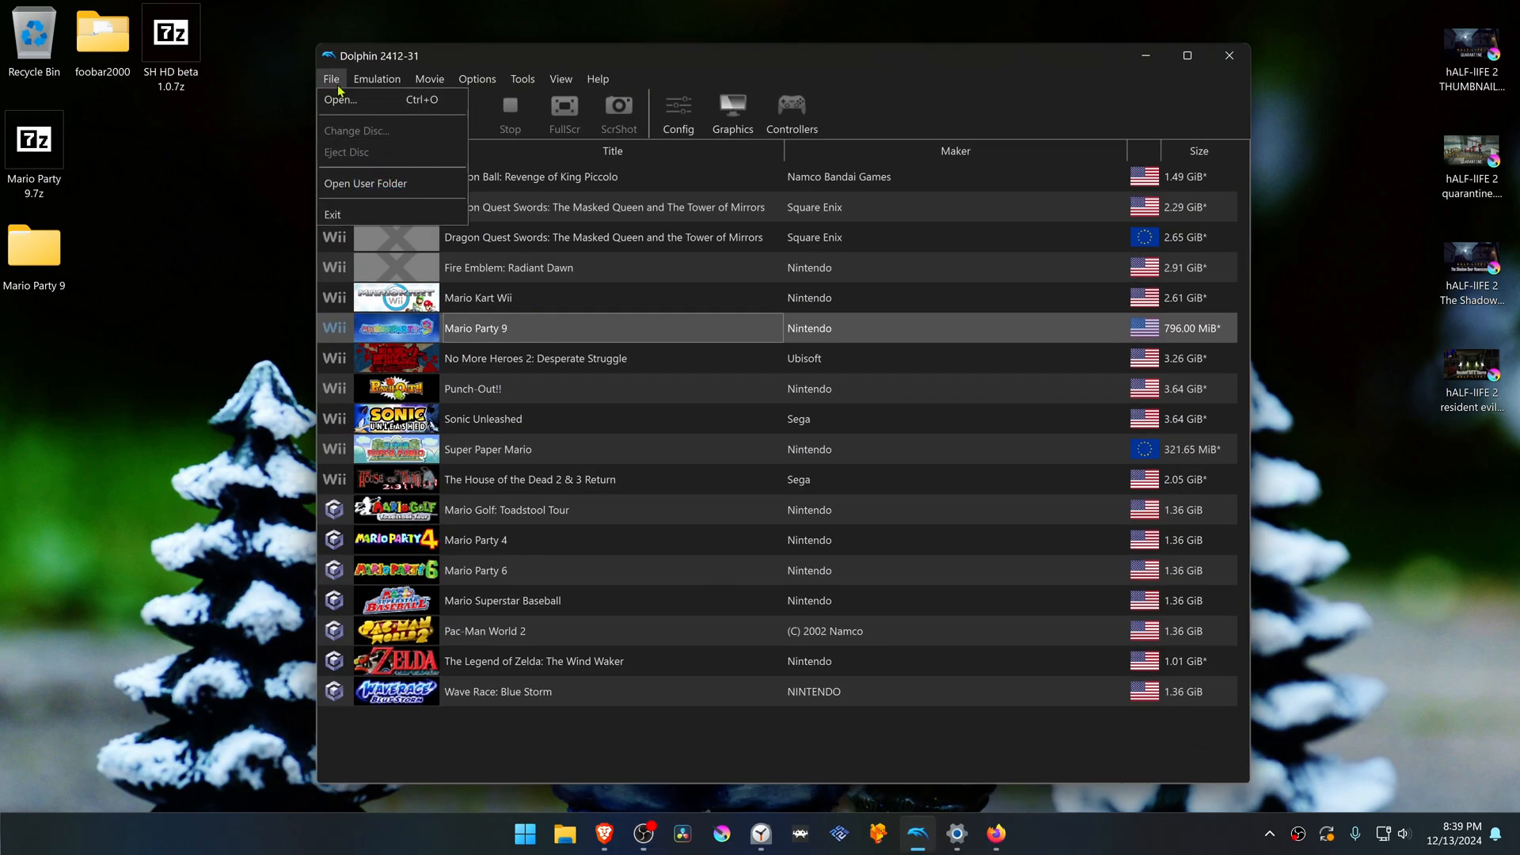
left_click(366, 183)
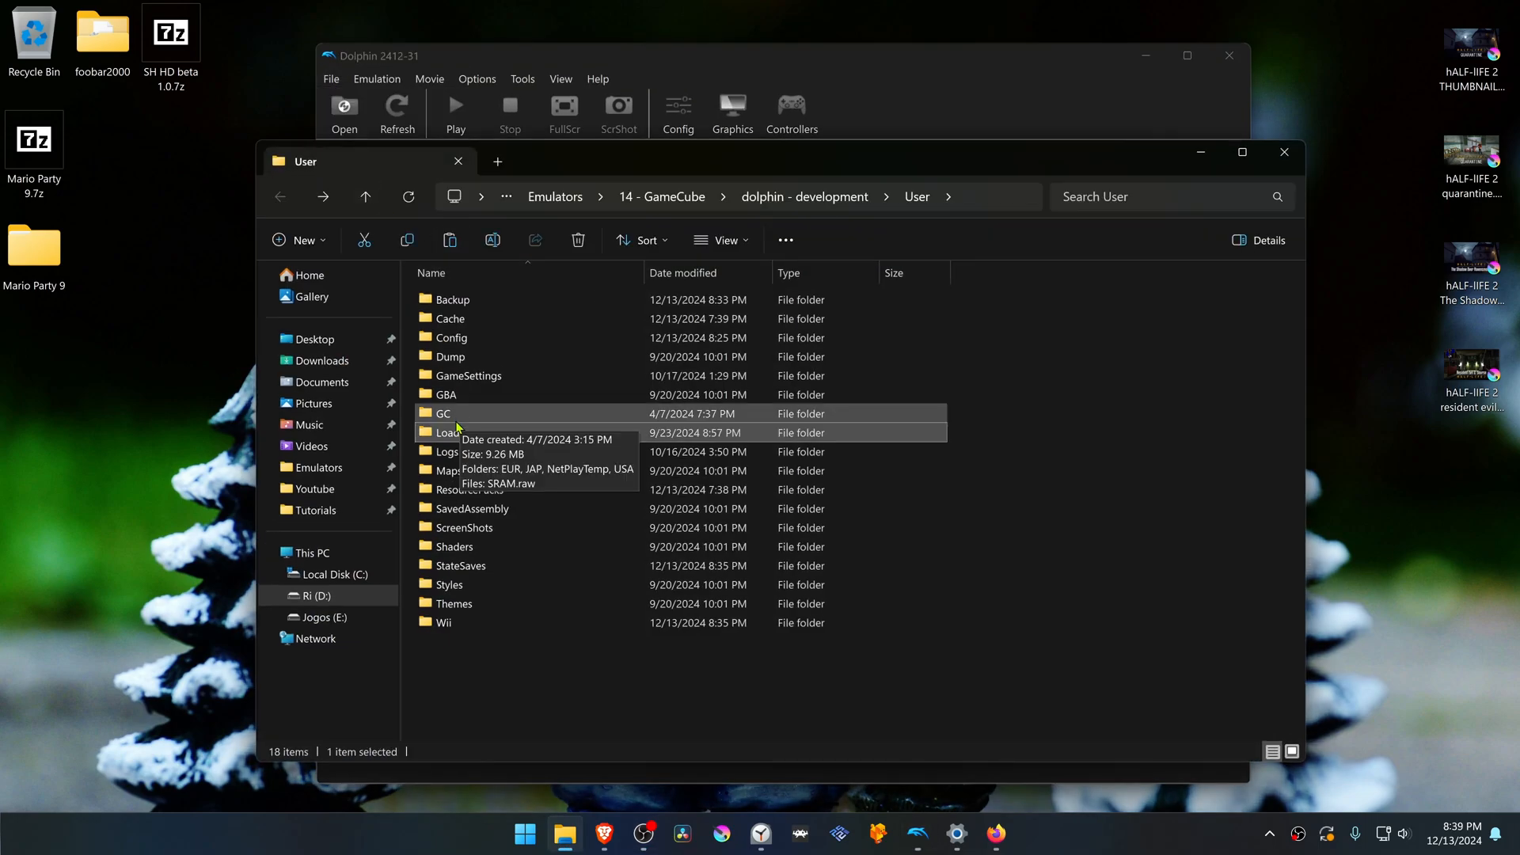
mouse_move(484, 432)
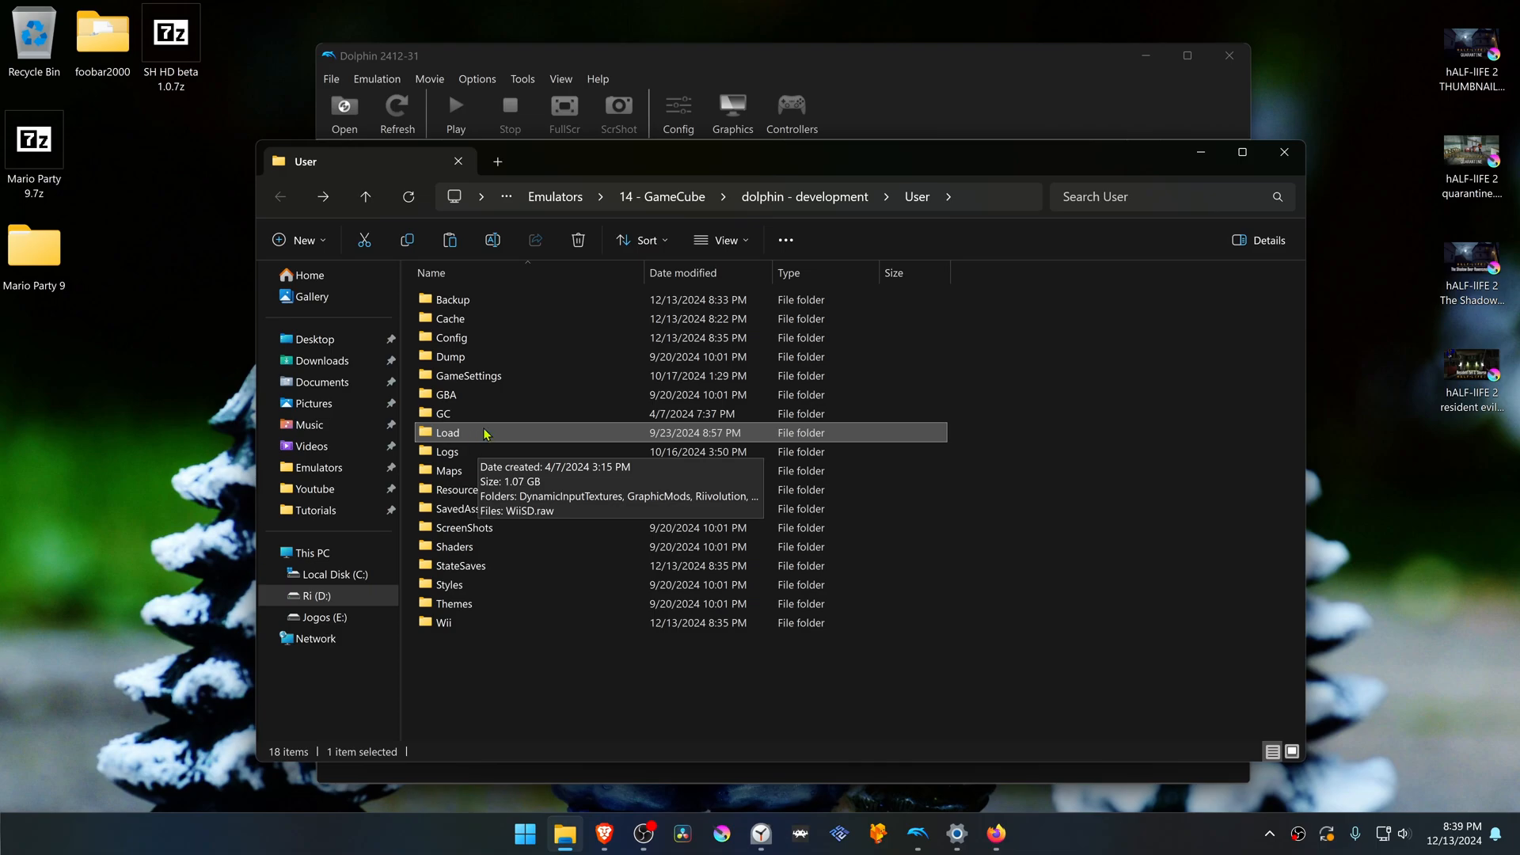
double_click(448, 433)
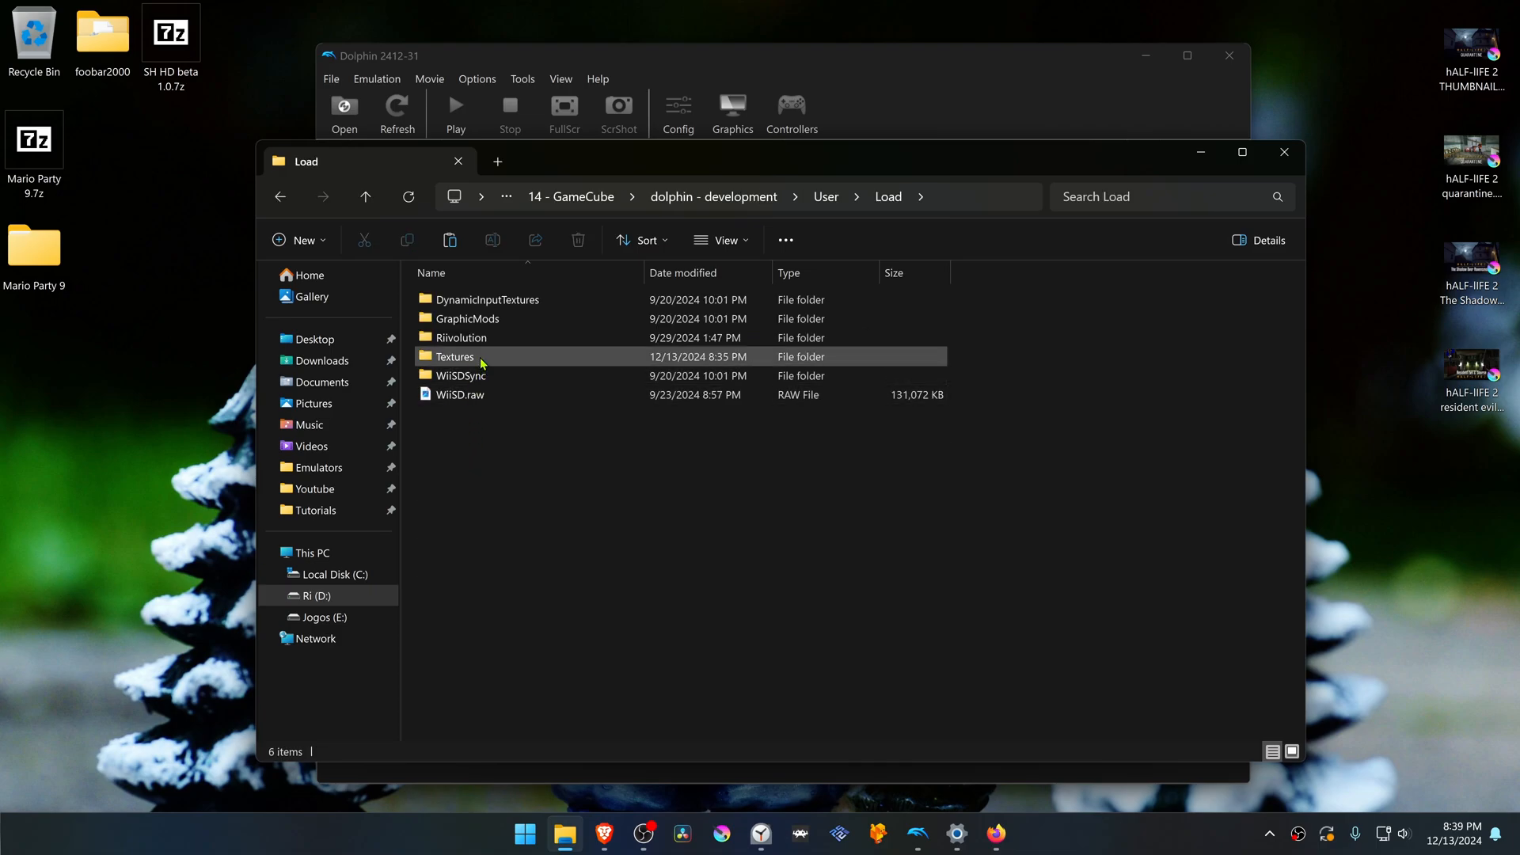
right_click(540, 399)
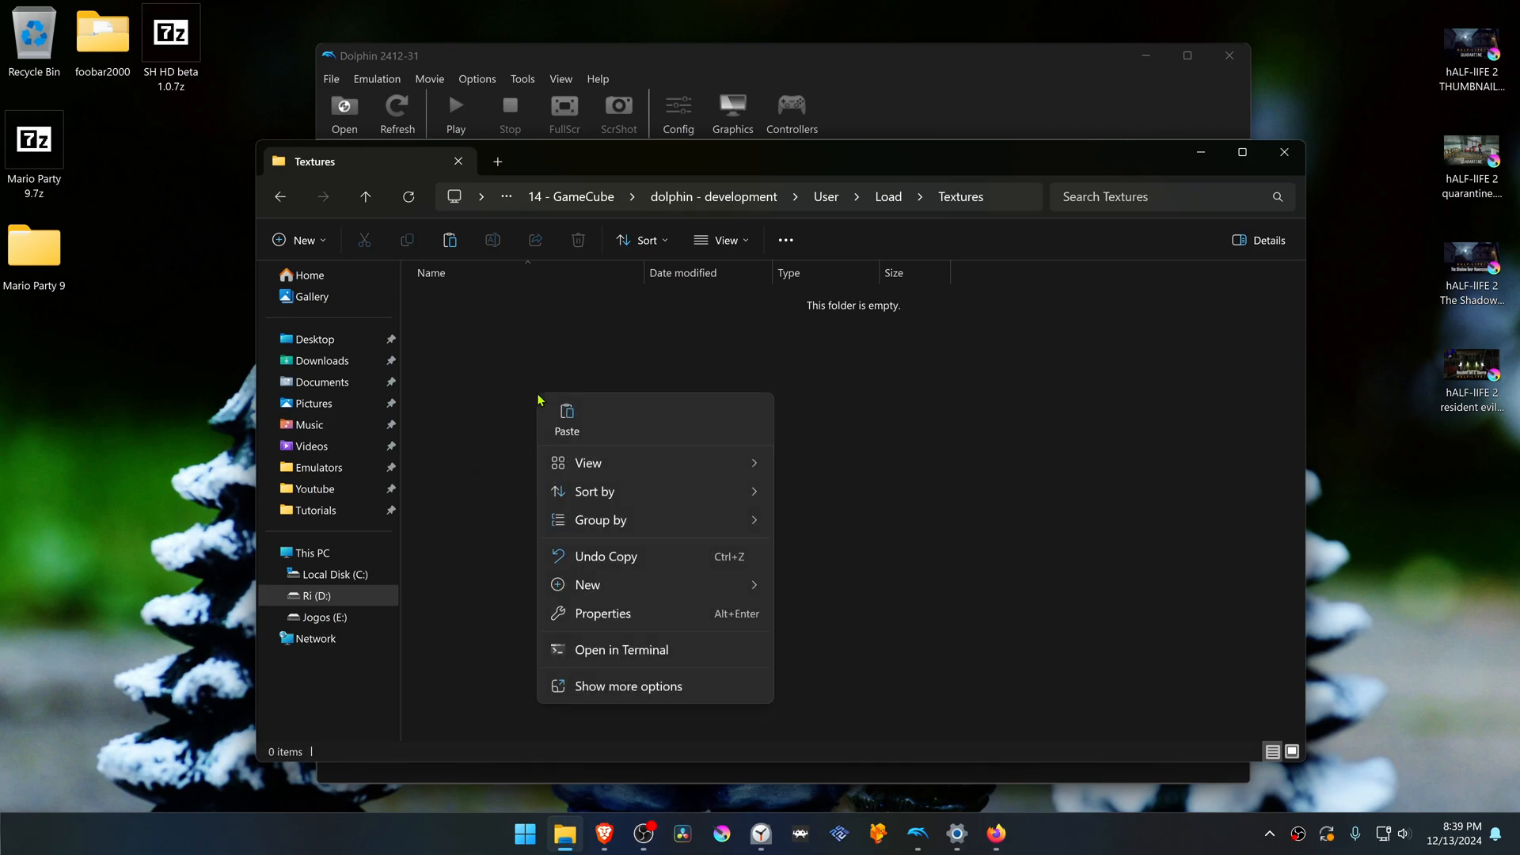
left_click(567, 417)
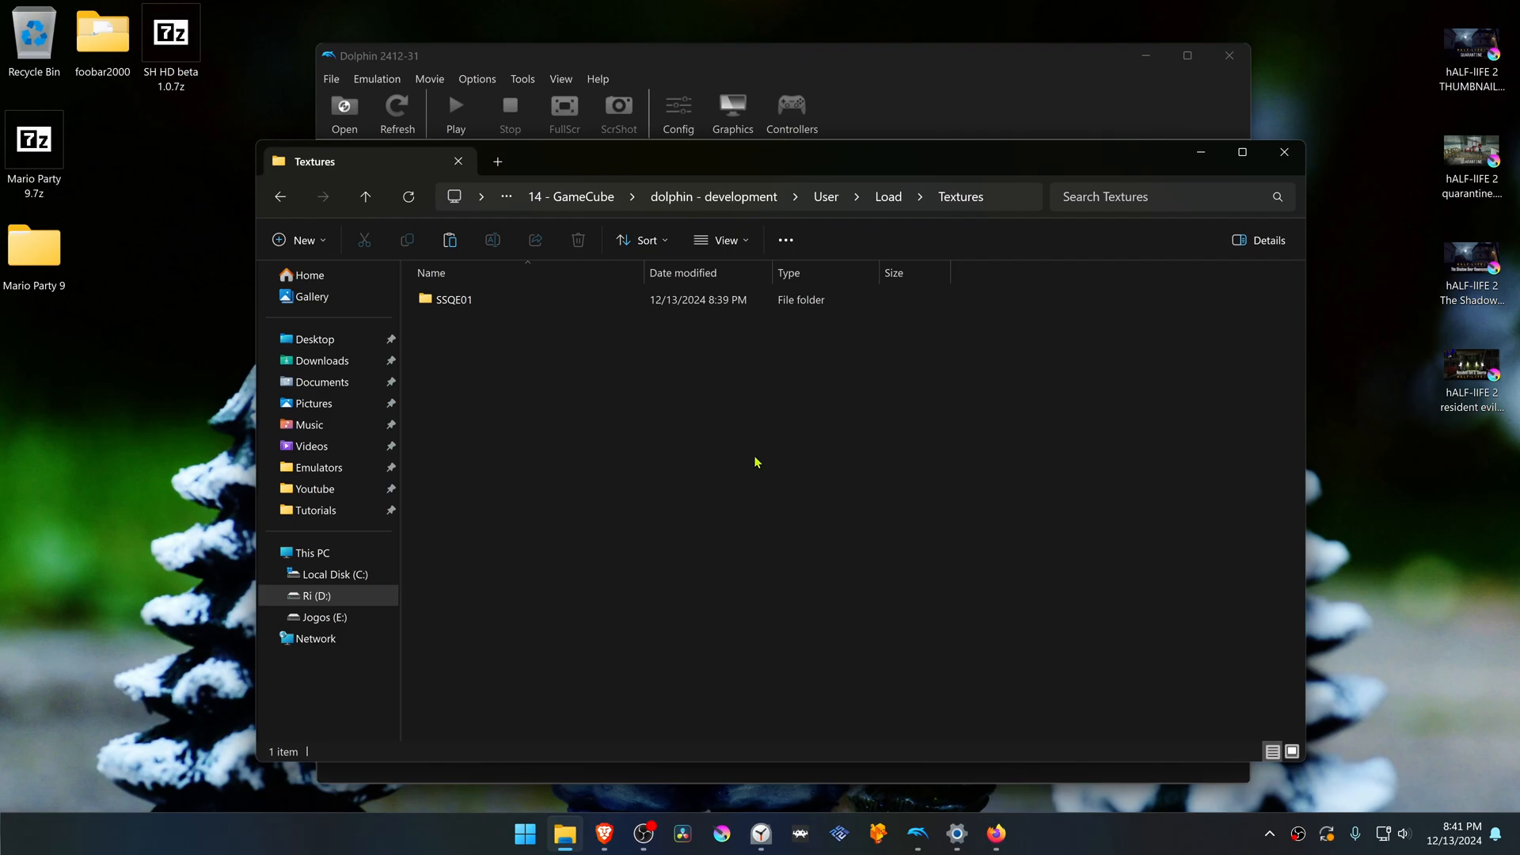
mouse_move(1285, 152)
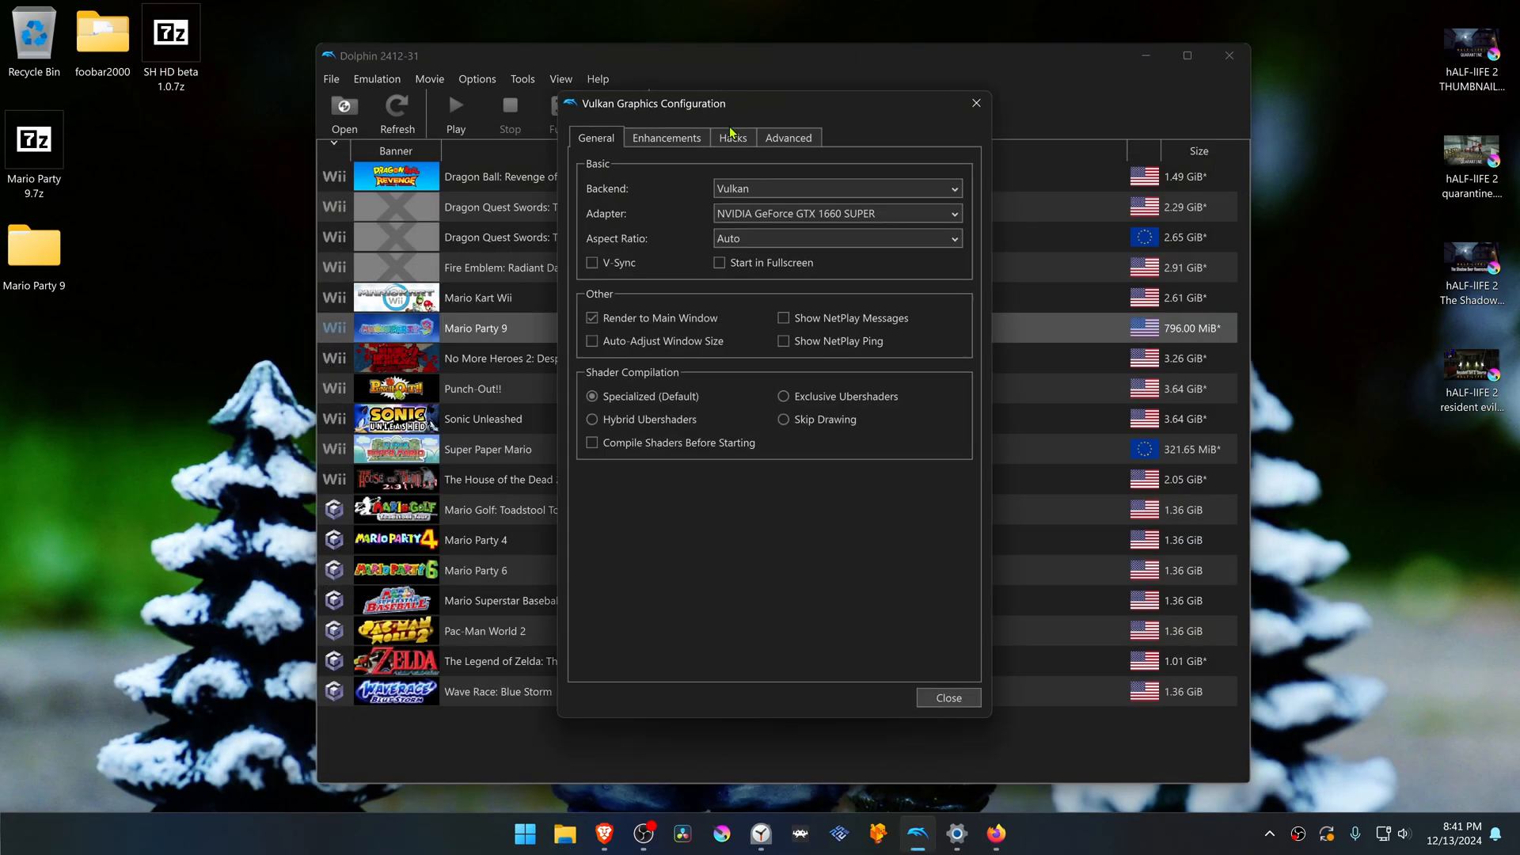
- Set Internal Resolution to 6x Native (4K) and enable Load Custom Textures in Graphics settings
left_click(667, 138)
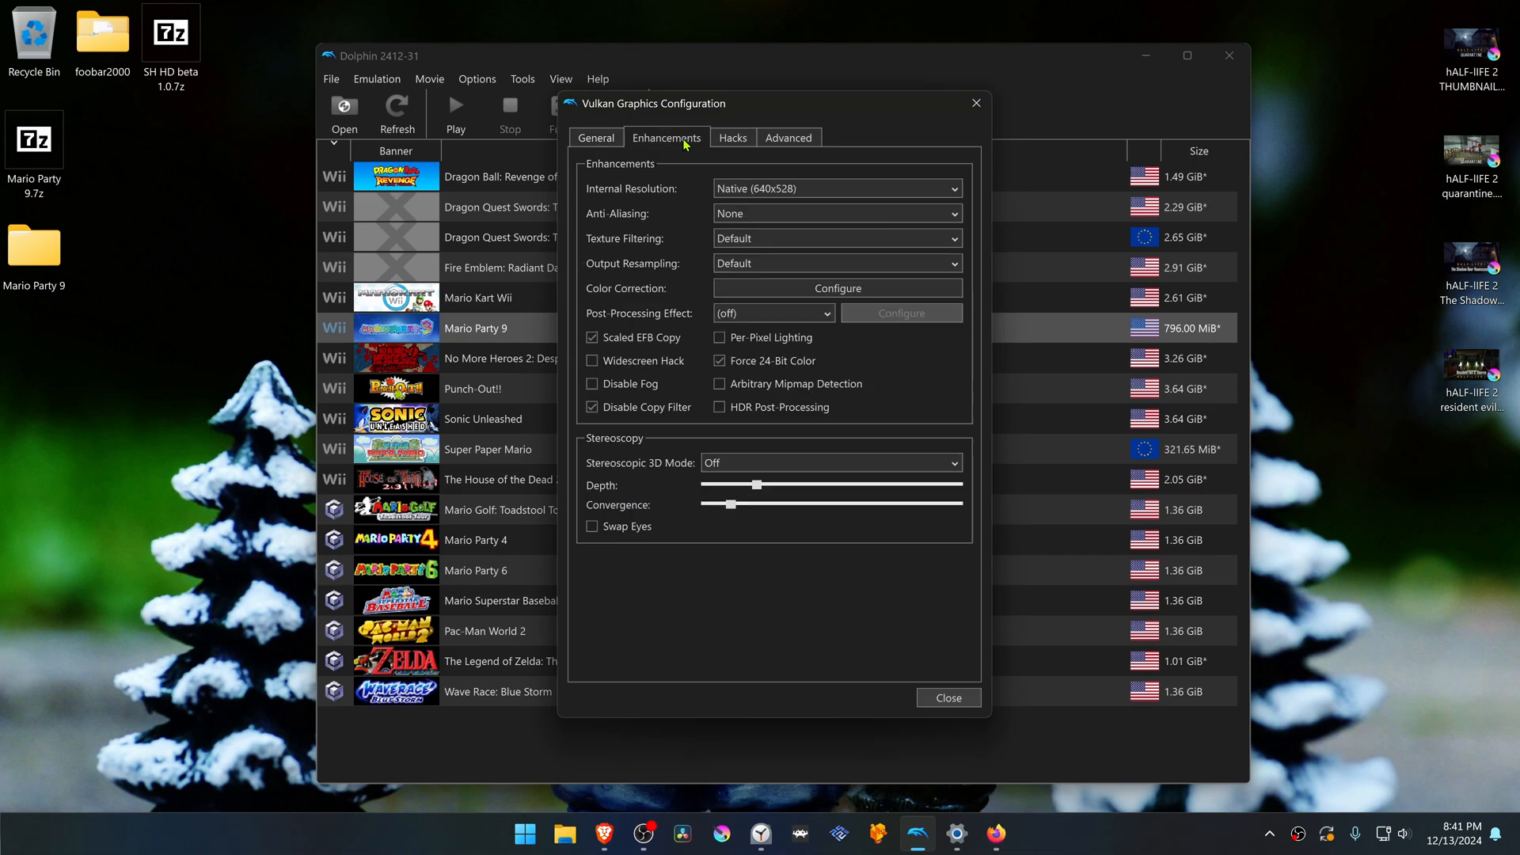
mouse_move(773, 206)
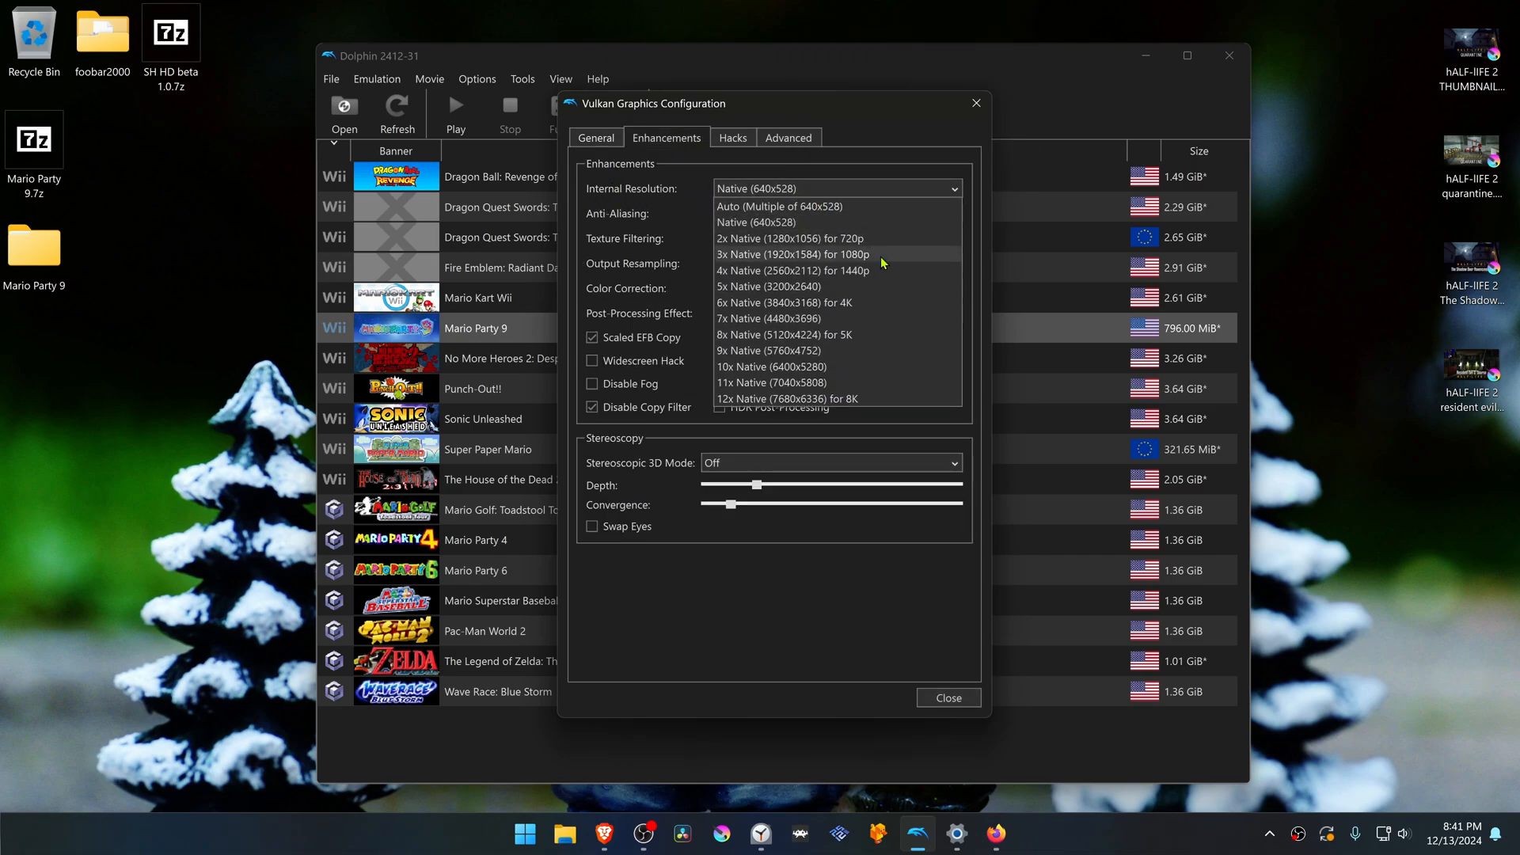
mouse_move(892, 263)
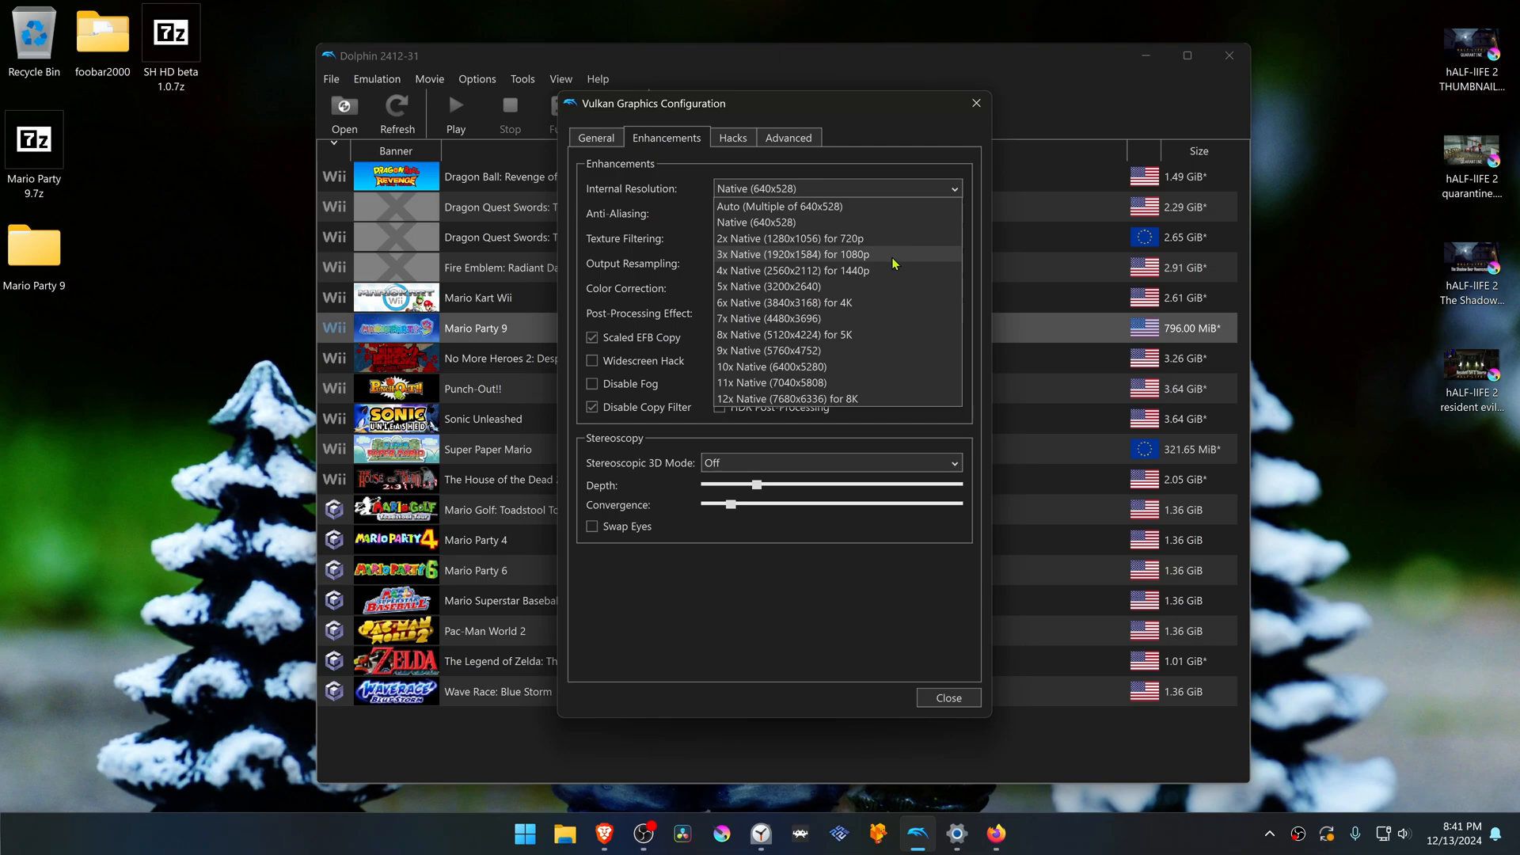
left_click(784, 302)
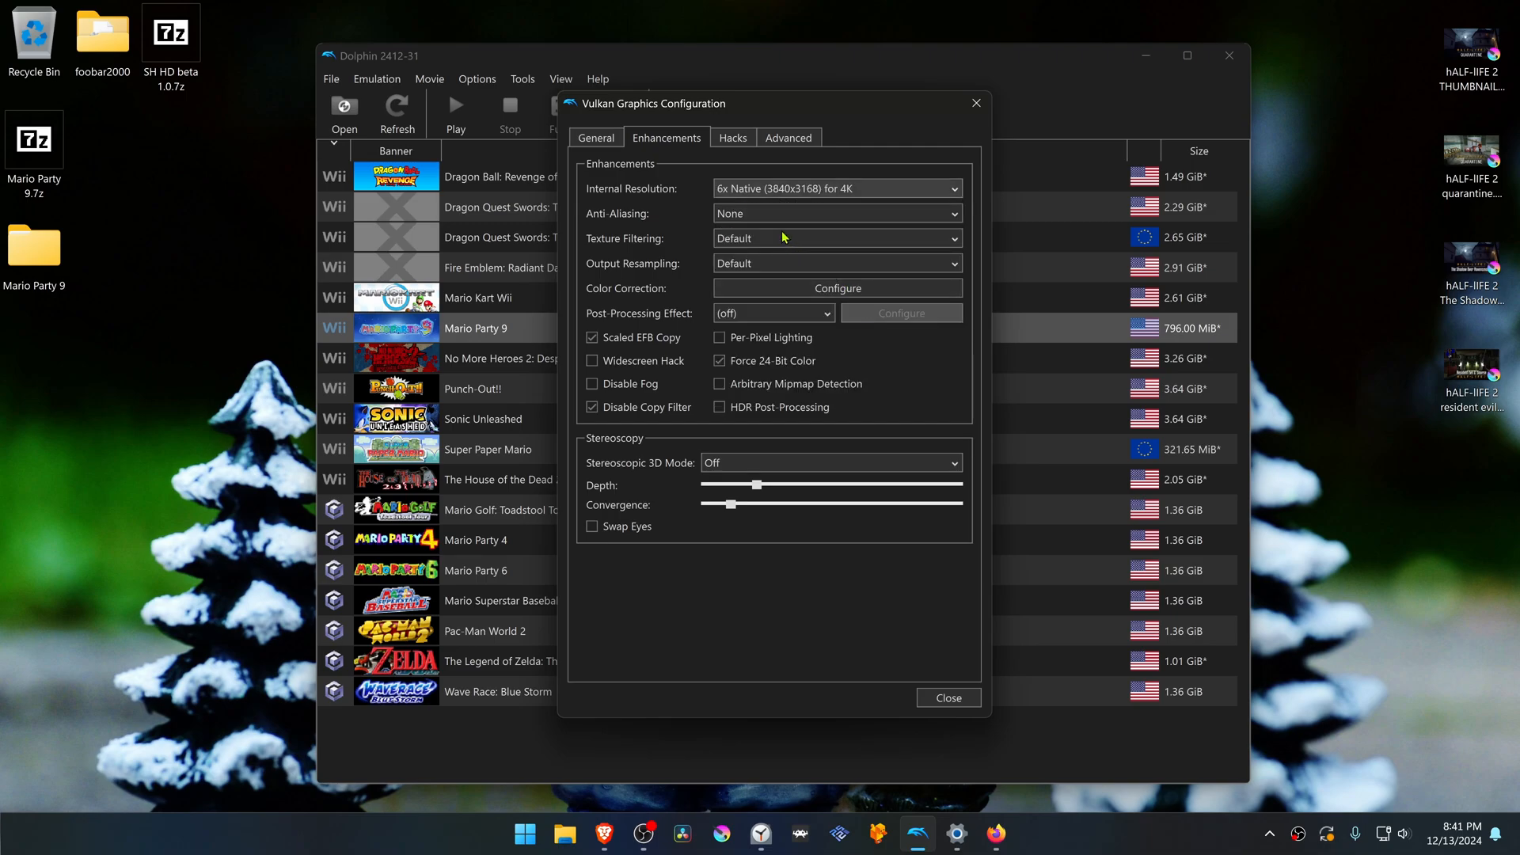
left_click(788, 136)
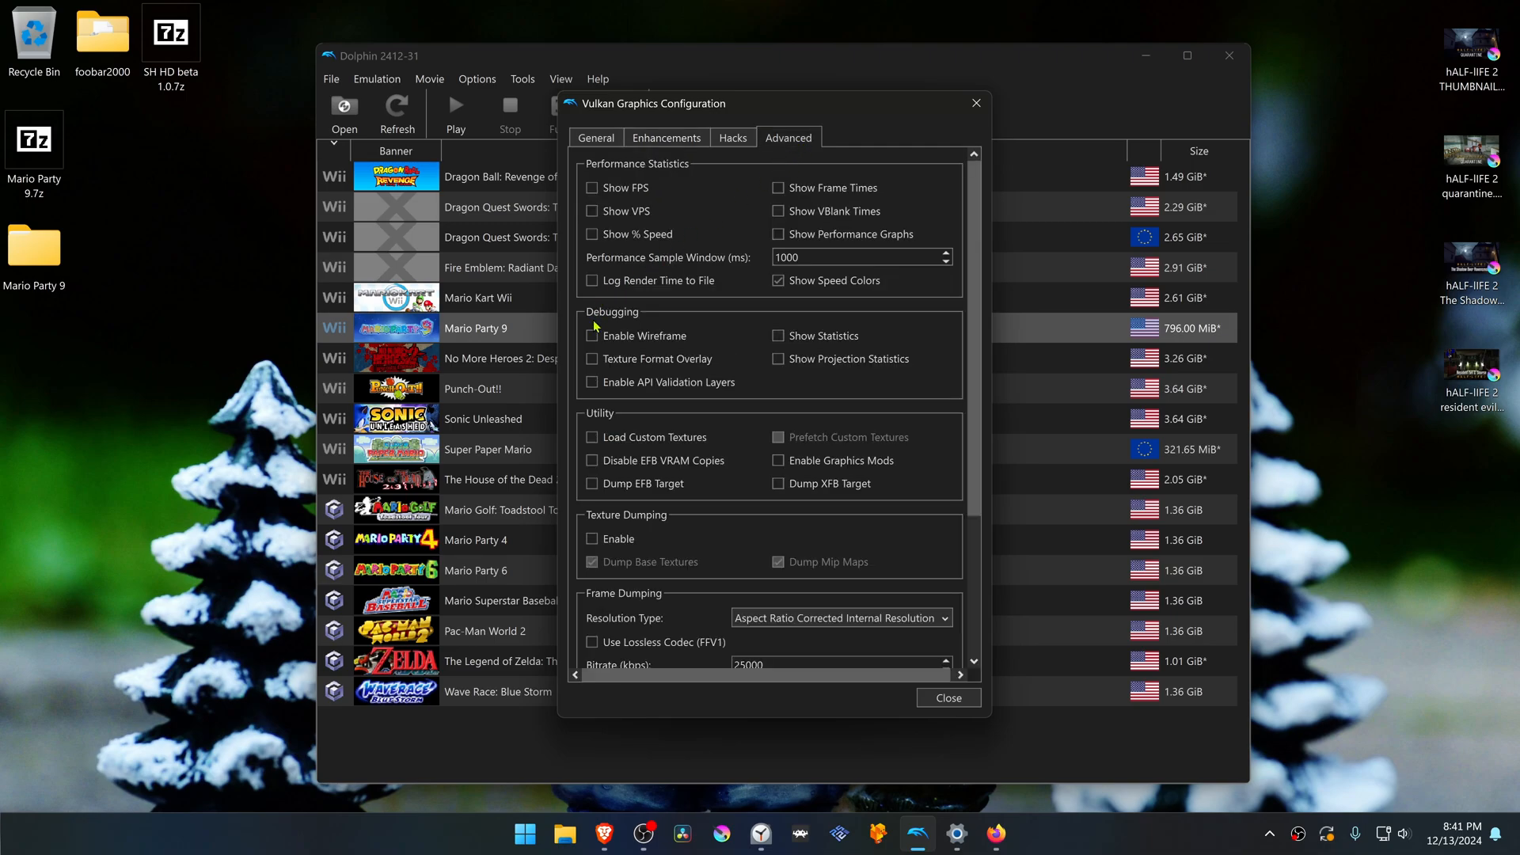
mouse_move(635, 453)
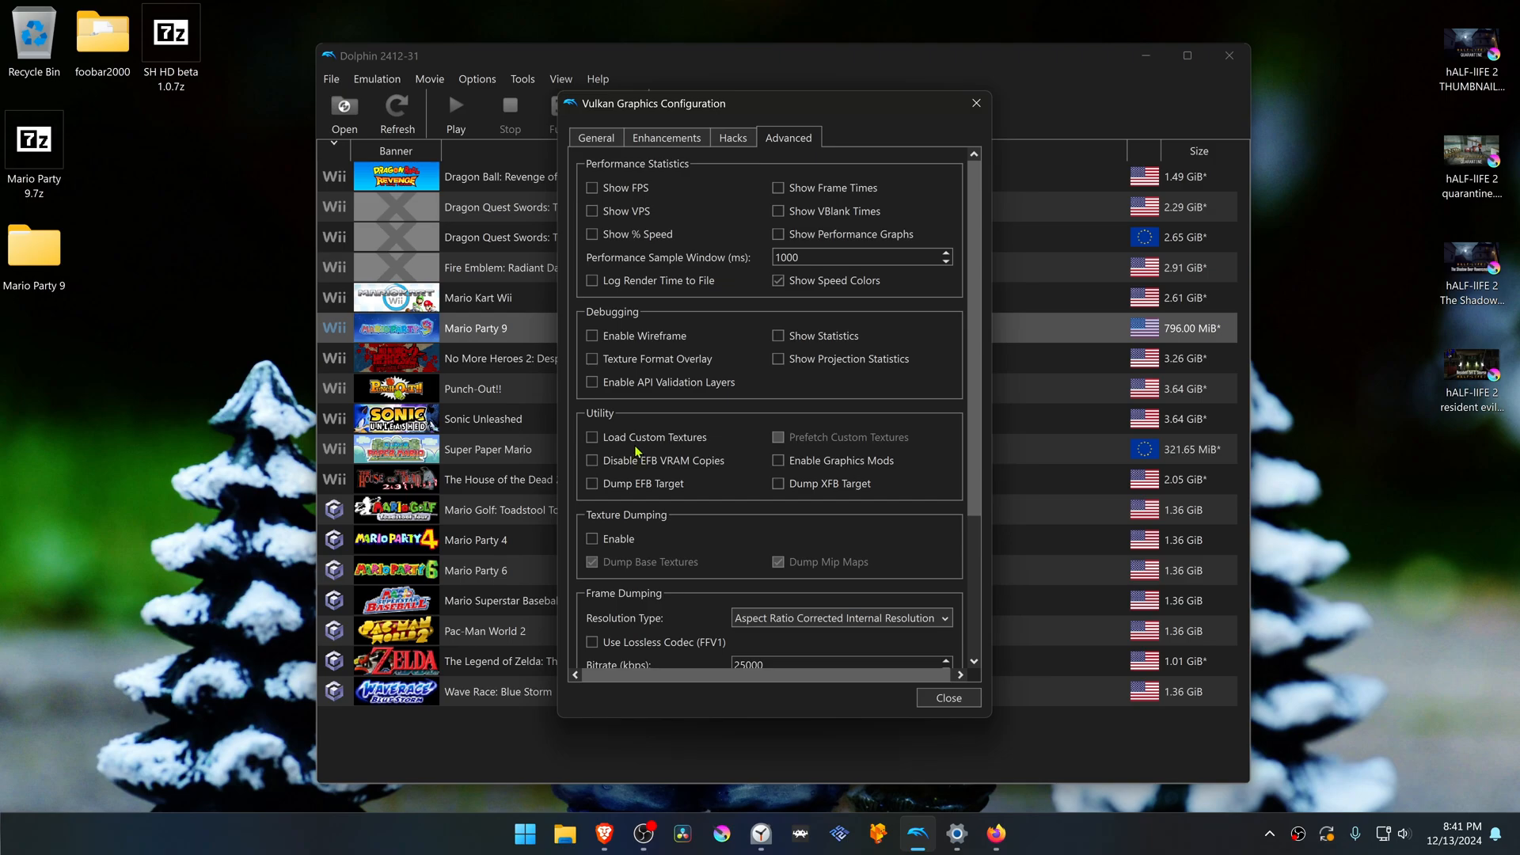
left_click(592, 437)
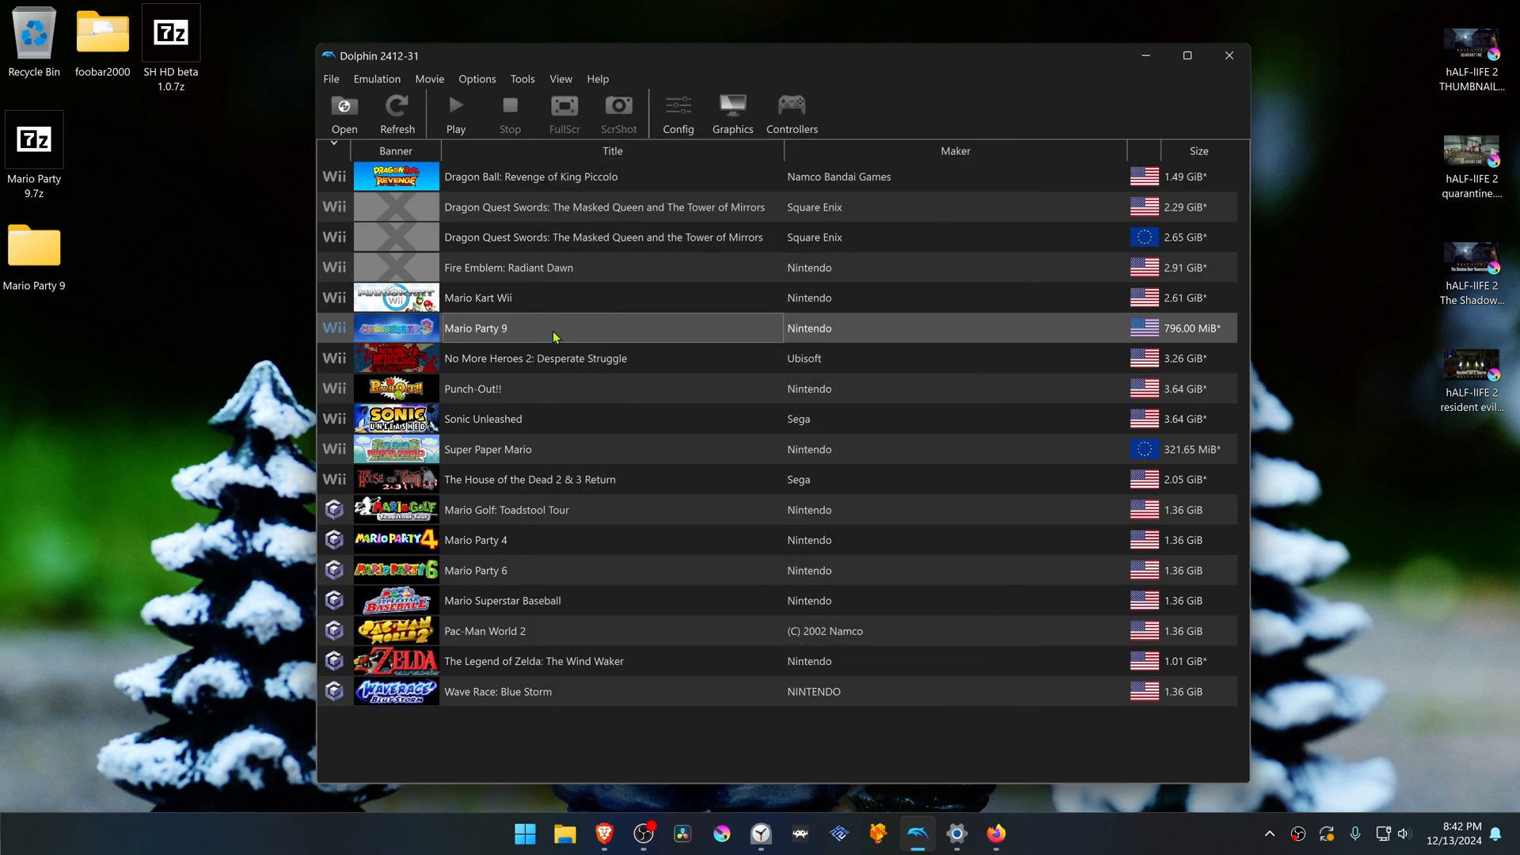
- Launch Mario Party 9 from the game list with its 9833 custom textures loaded
double_click(476, 328)
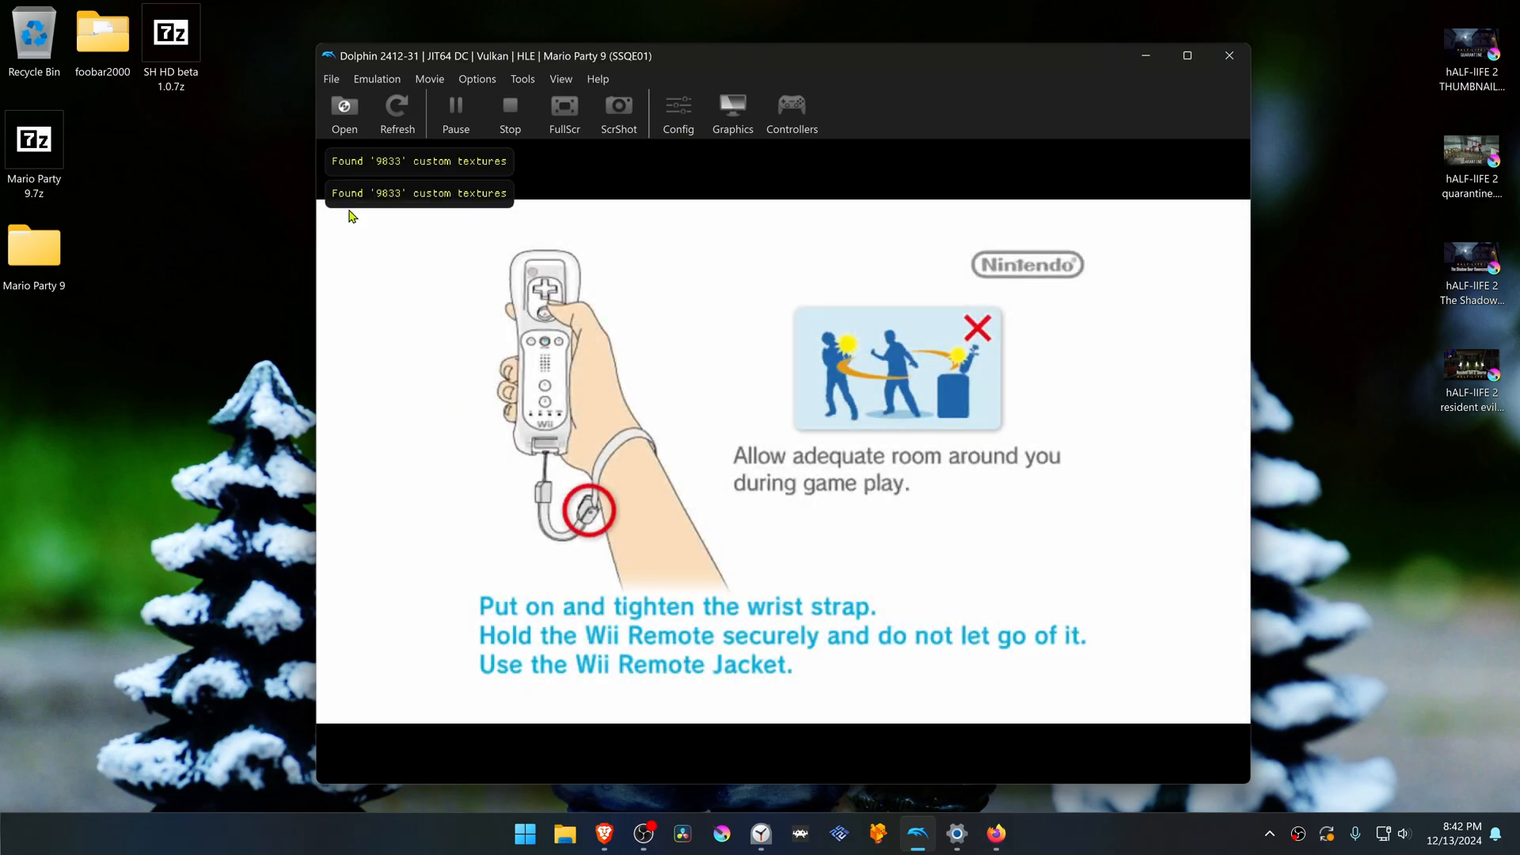
mouse_move(409, 413)
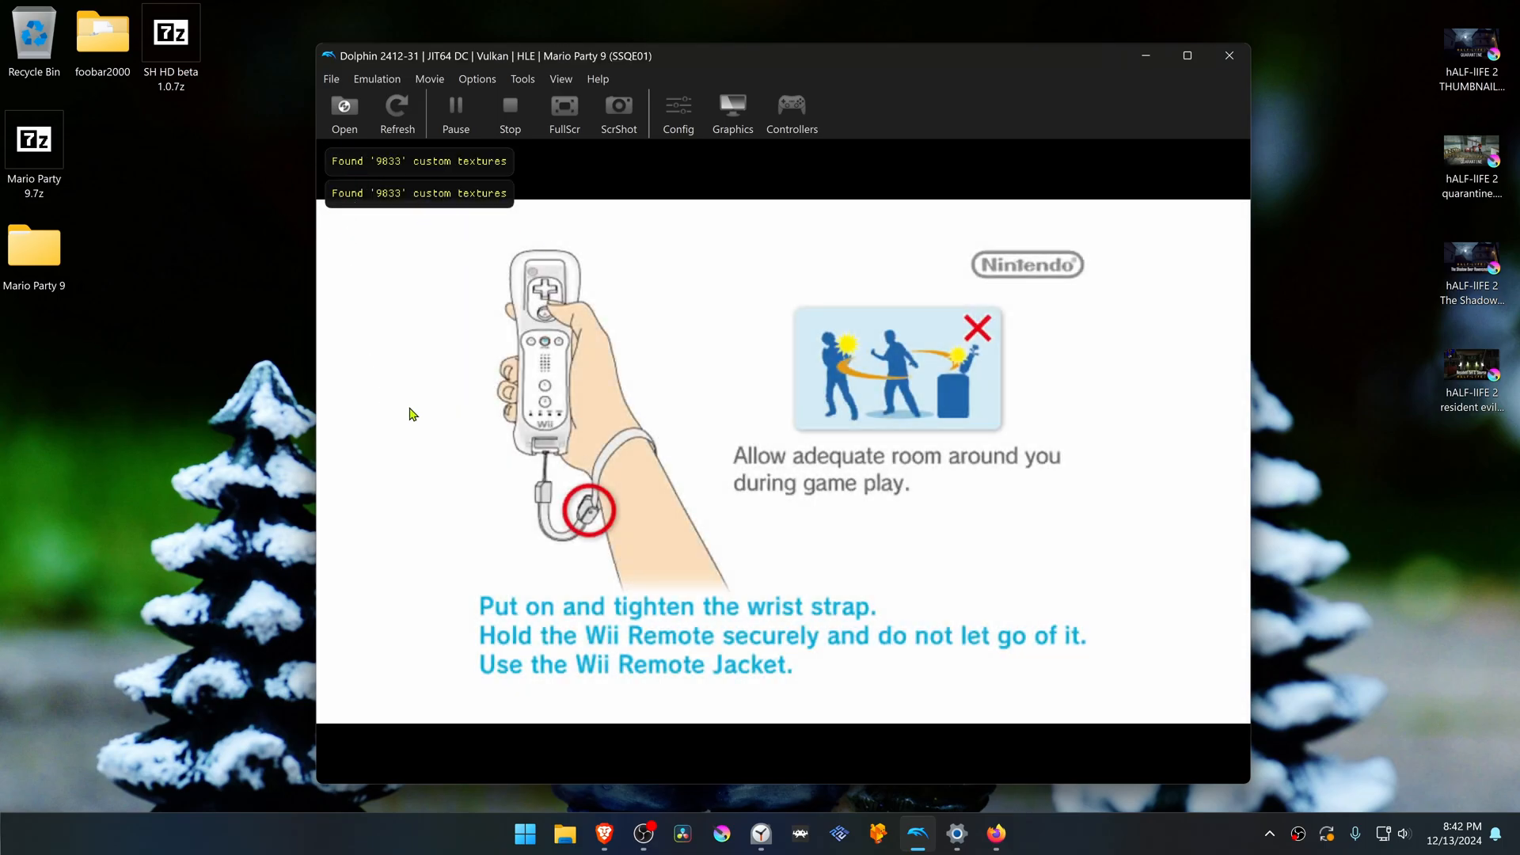
mouse_move(566, 375)
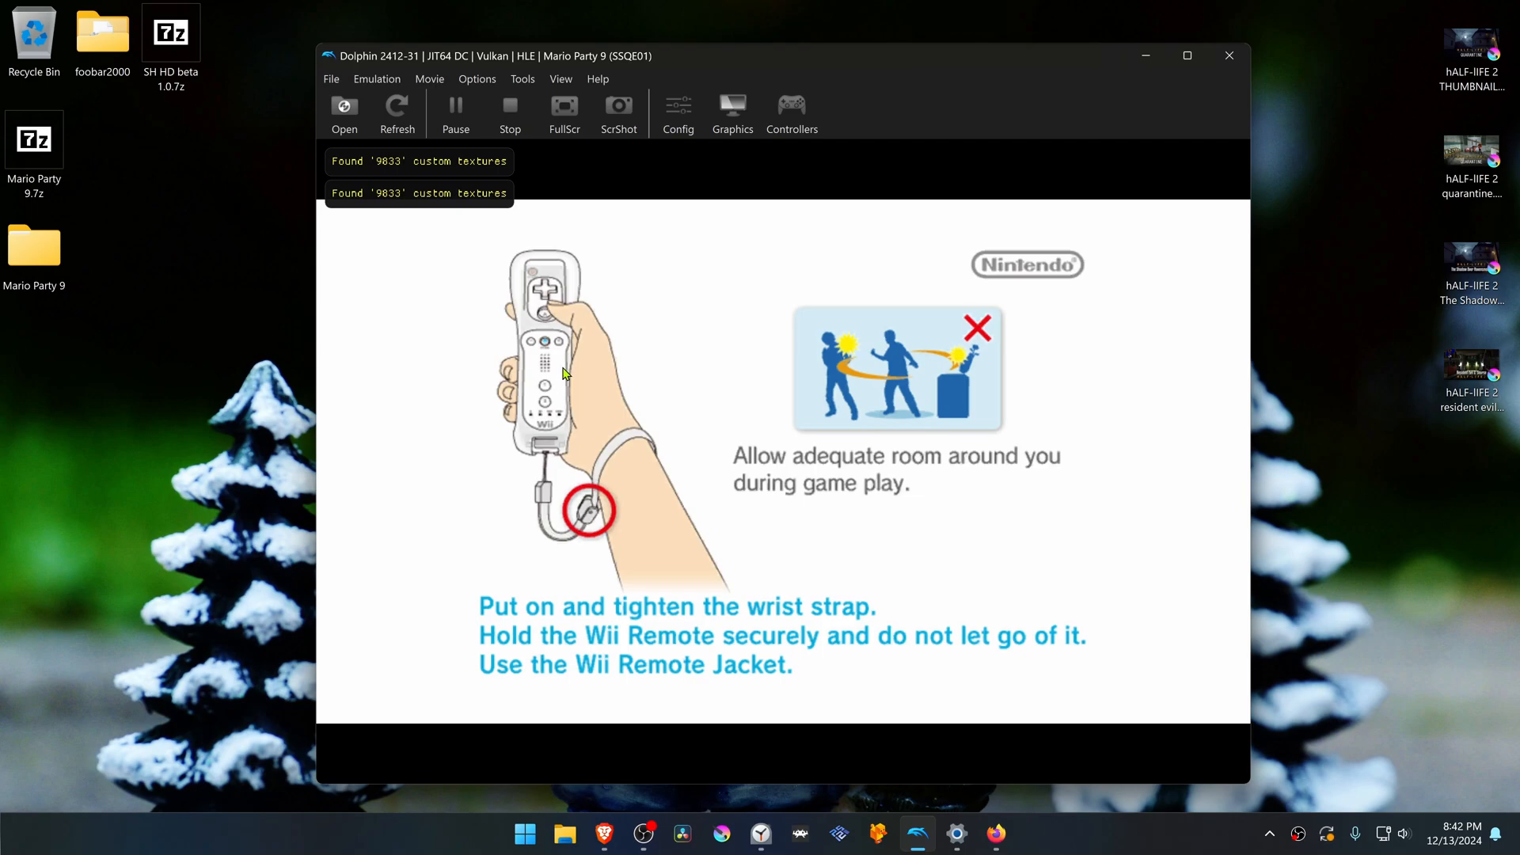
mouse_move(684, 421)
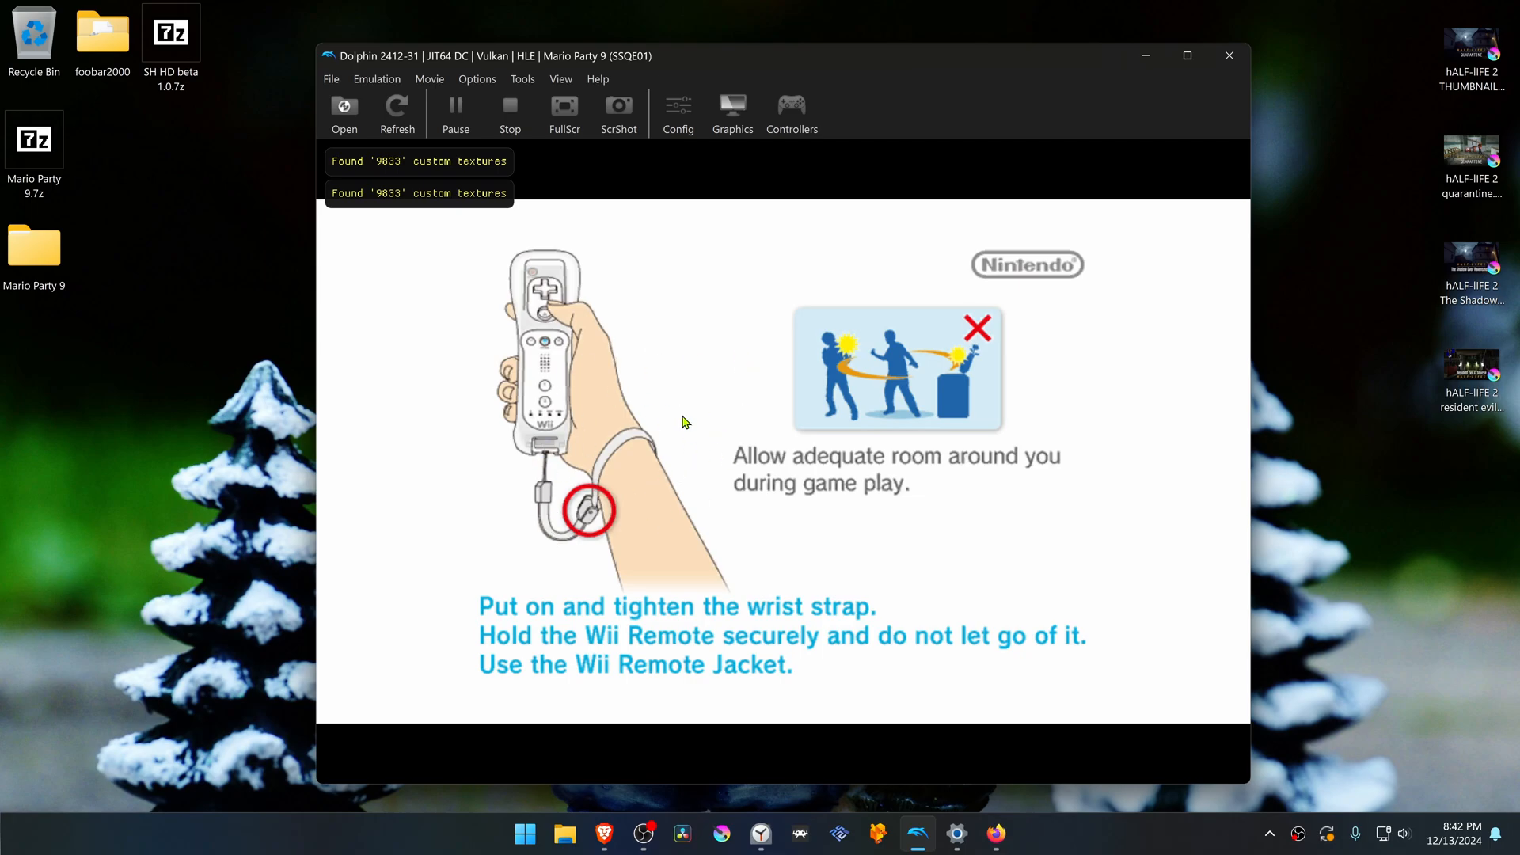